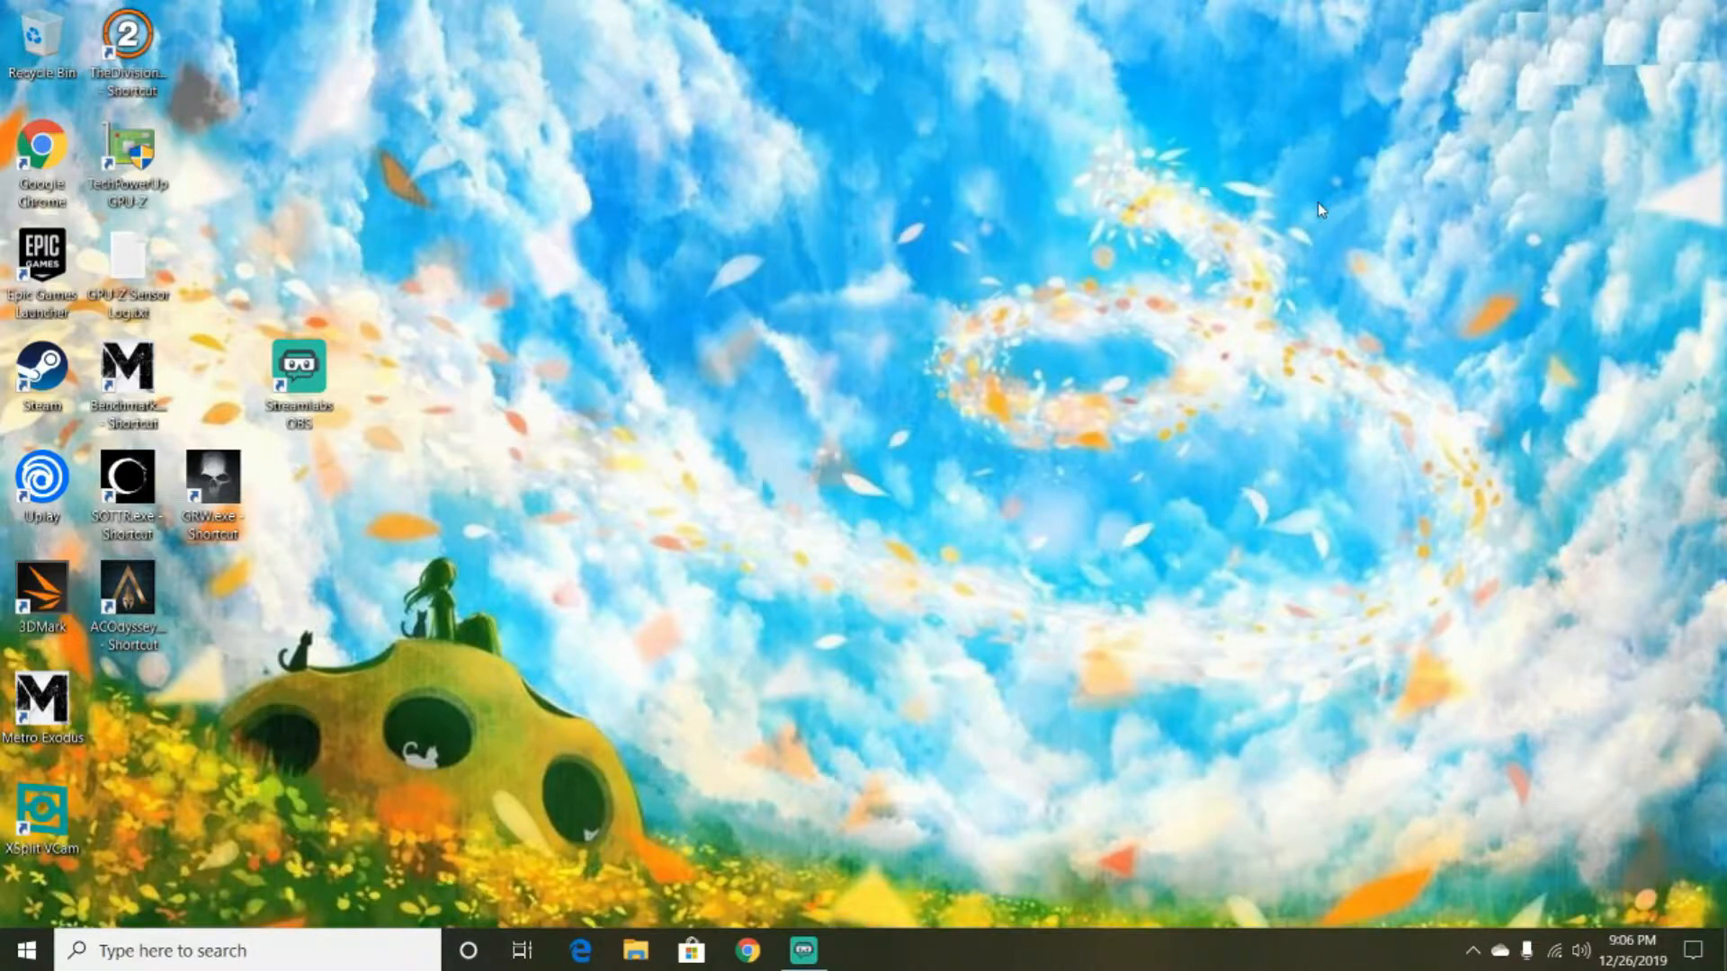
mouse_move(1268, 187)
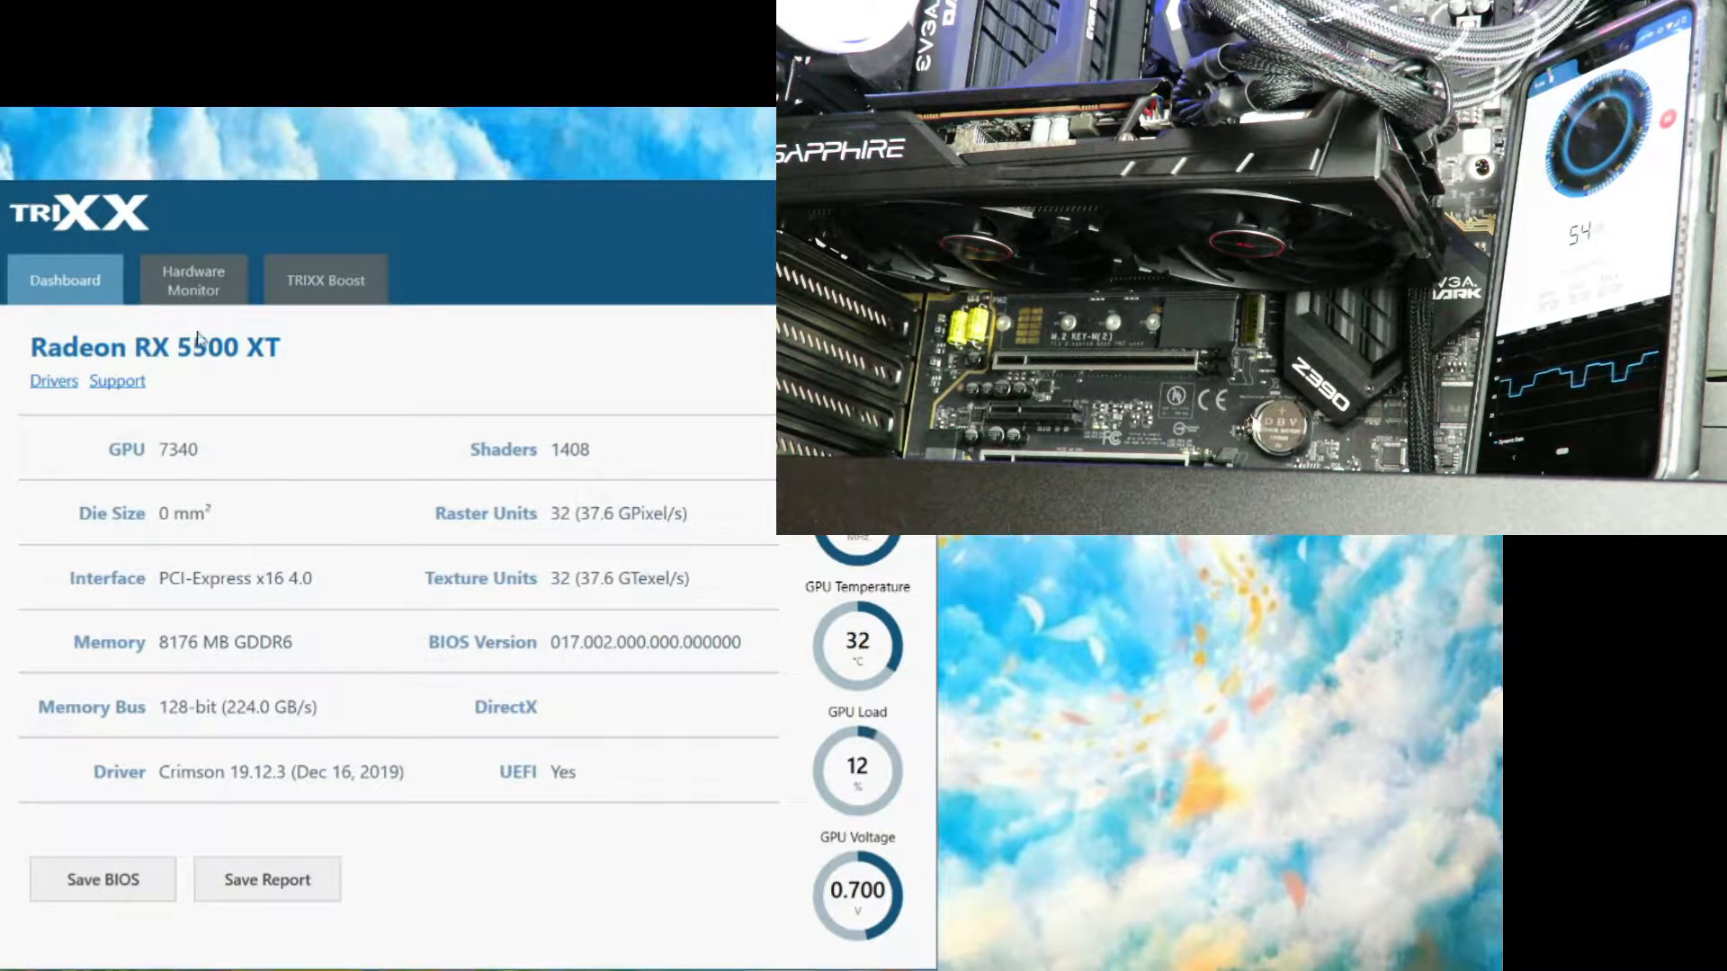
View TRIXX's hardware monitor graphs for the RX 5500 XT, then point at TRIXX Boost
left_click(192, 280)
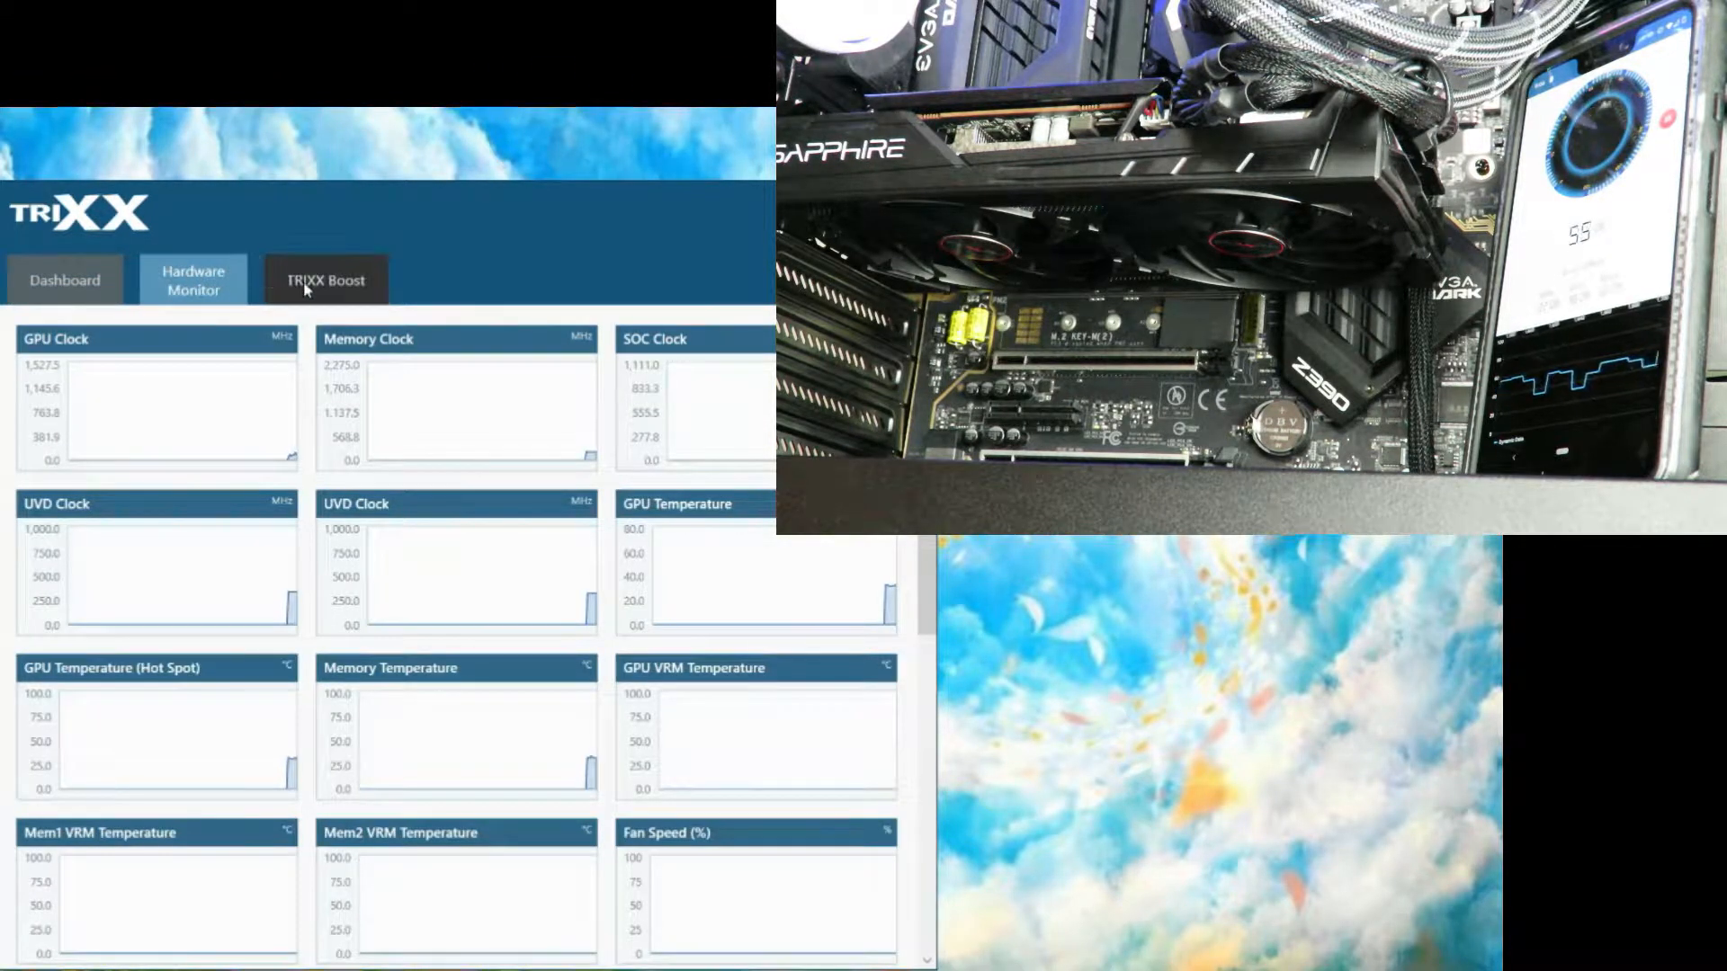
left_click(325, 279)
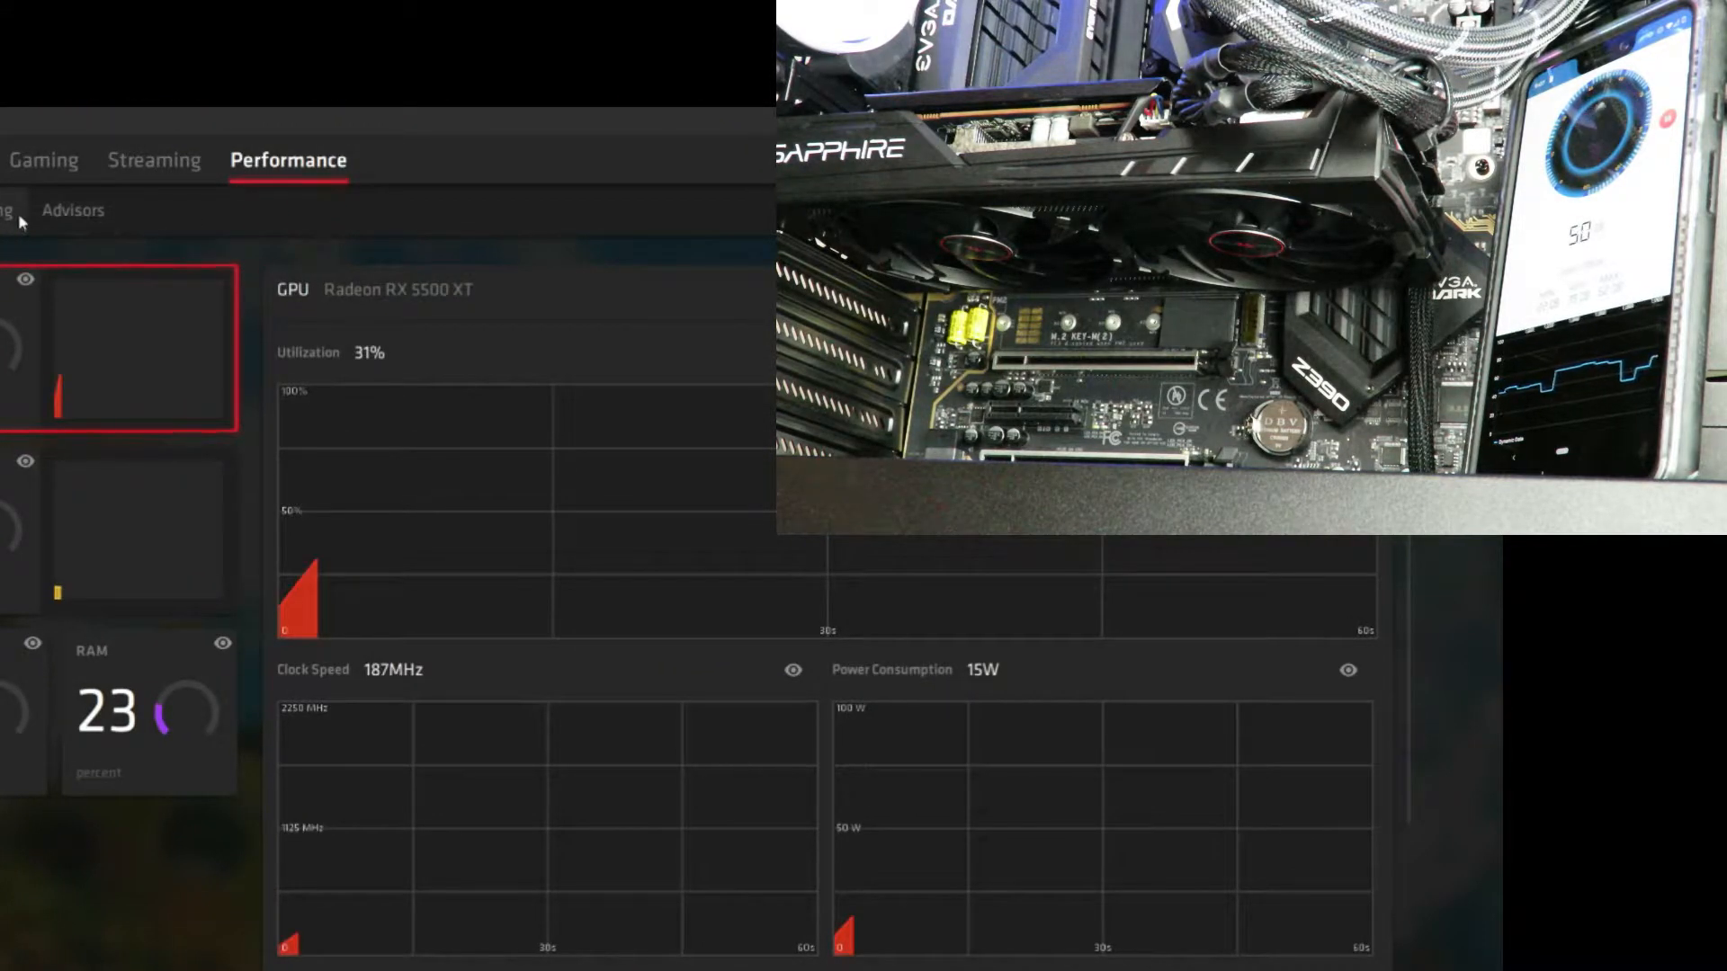
On the Tuning page, try Automatic tuning control, then settle on Manual
left_click(209, 103)
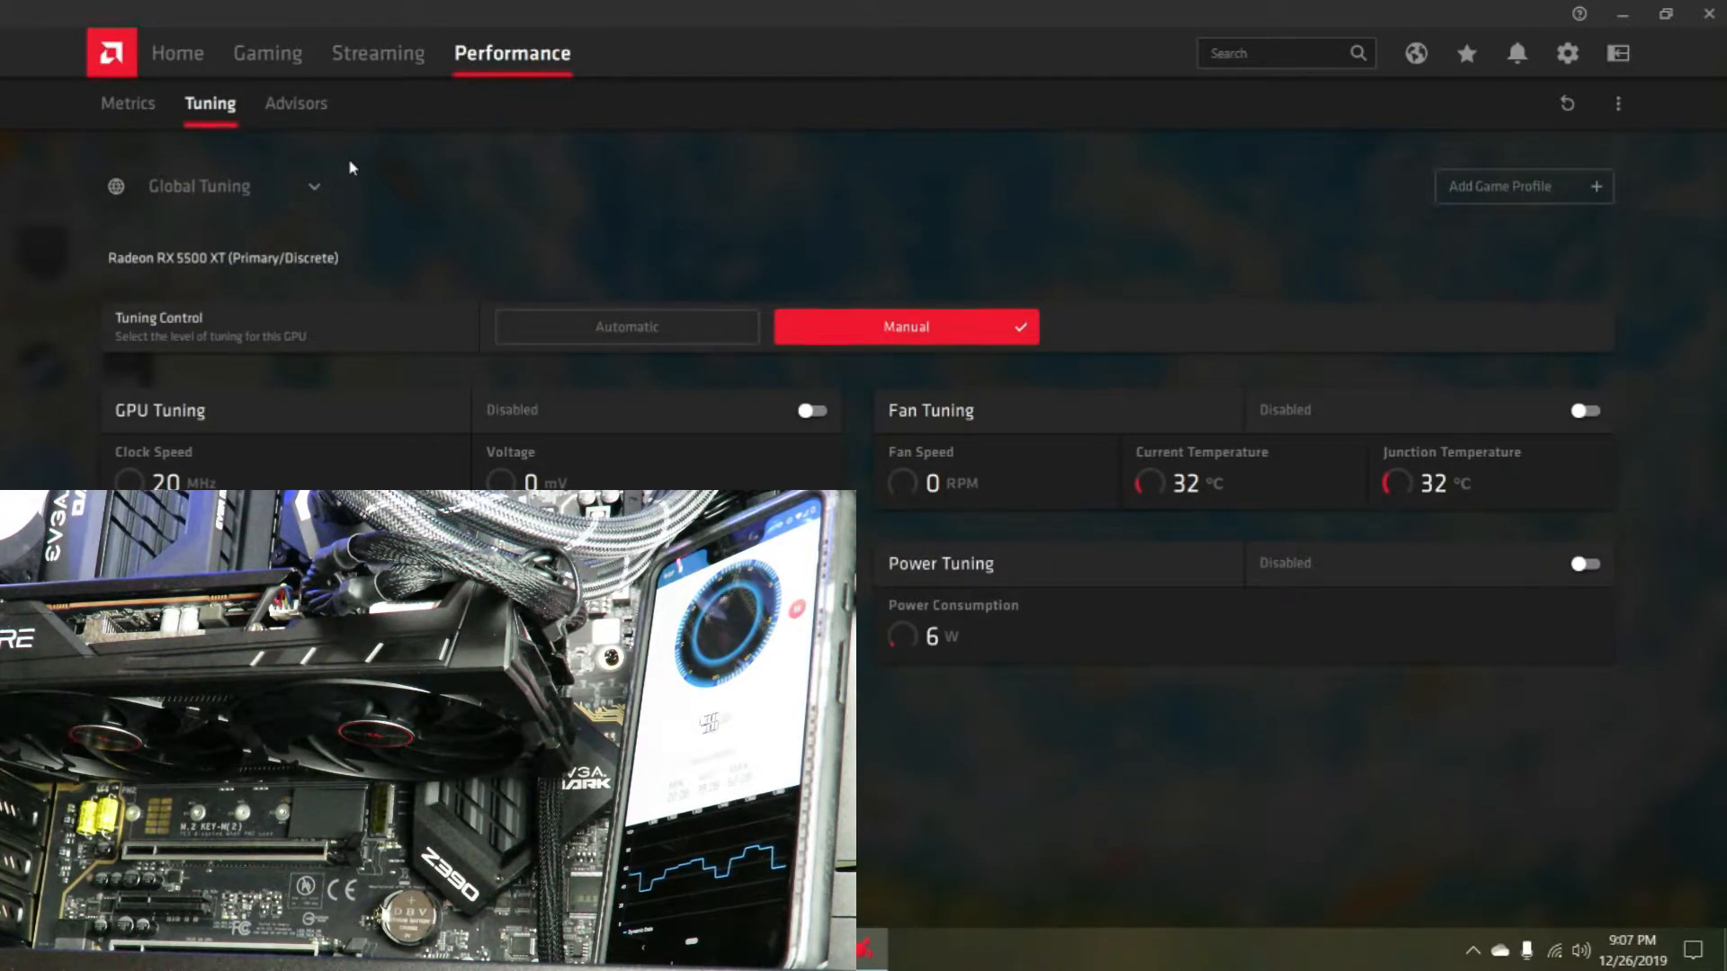
mouse_move(378, 52)
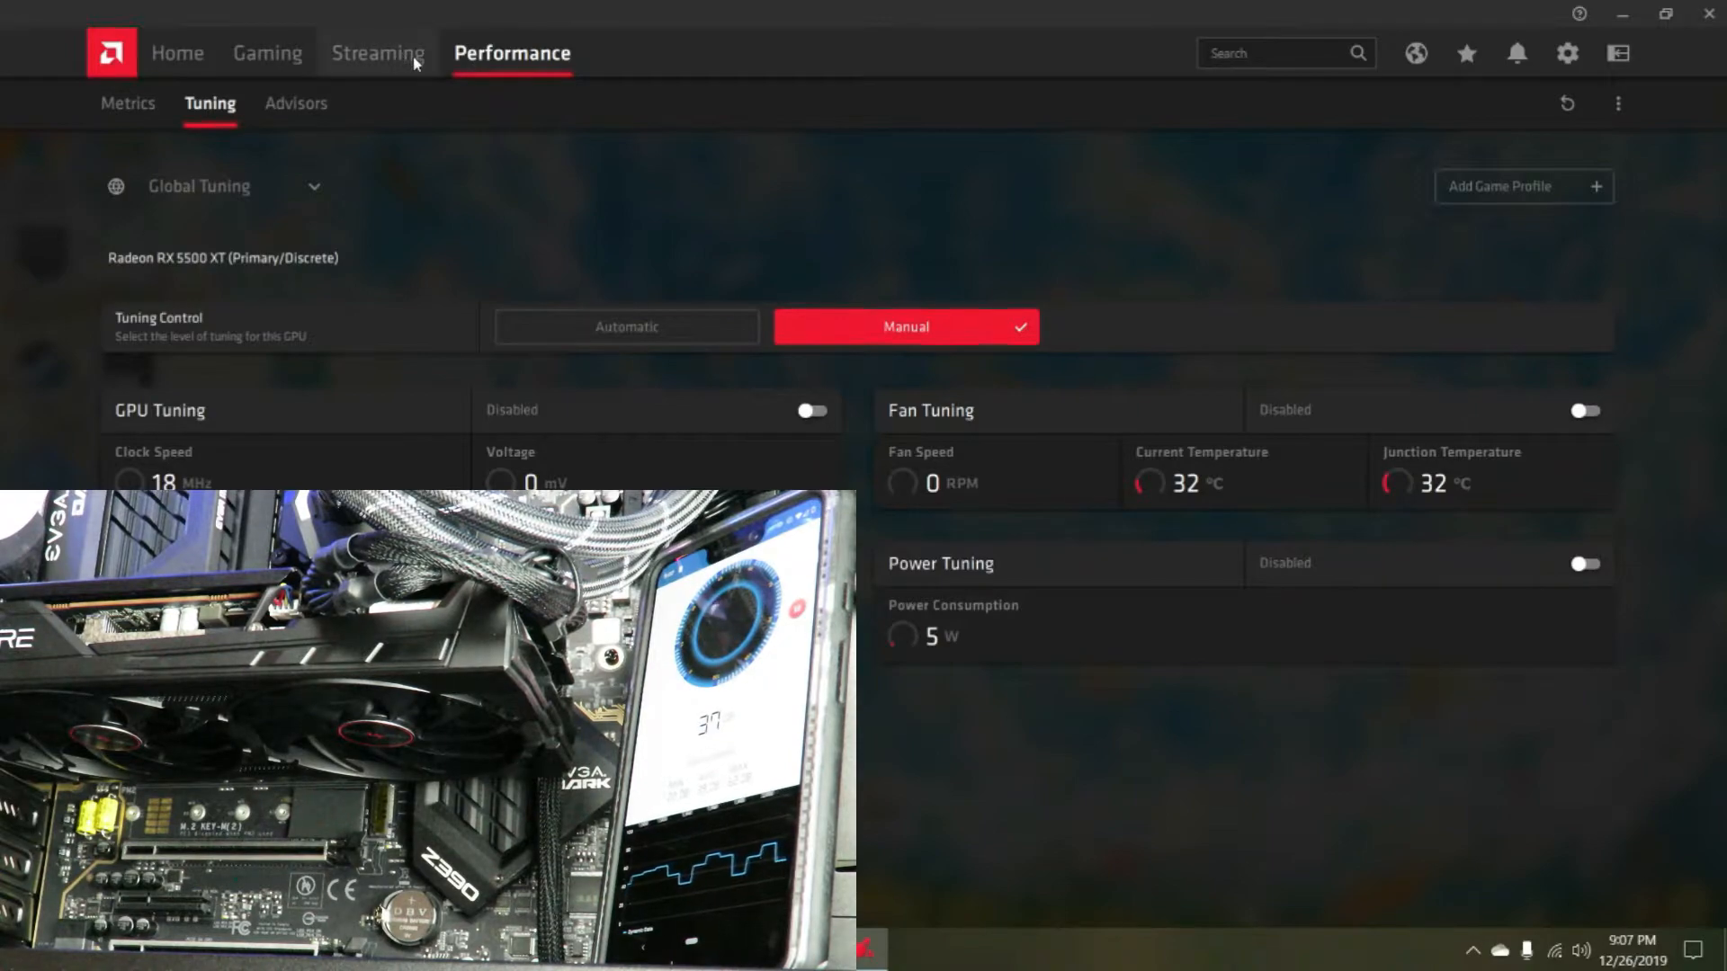
left_click(626, 326)
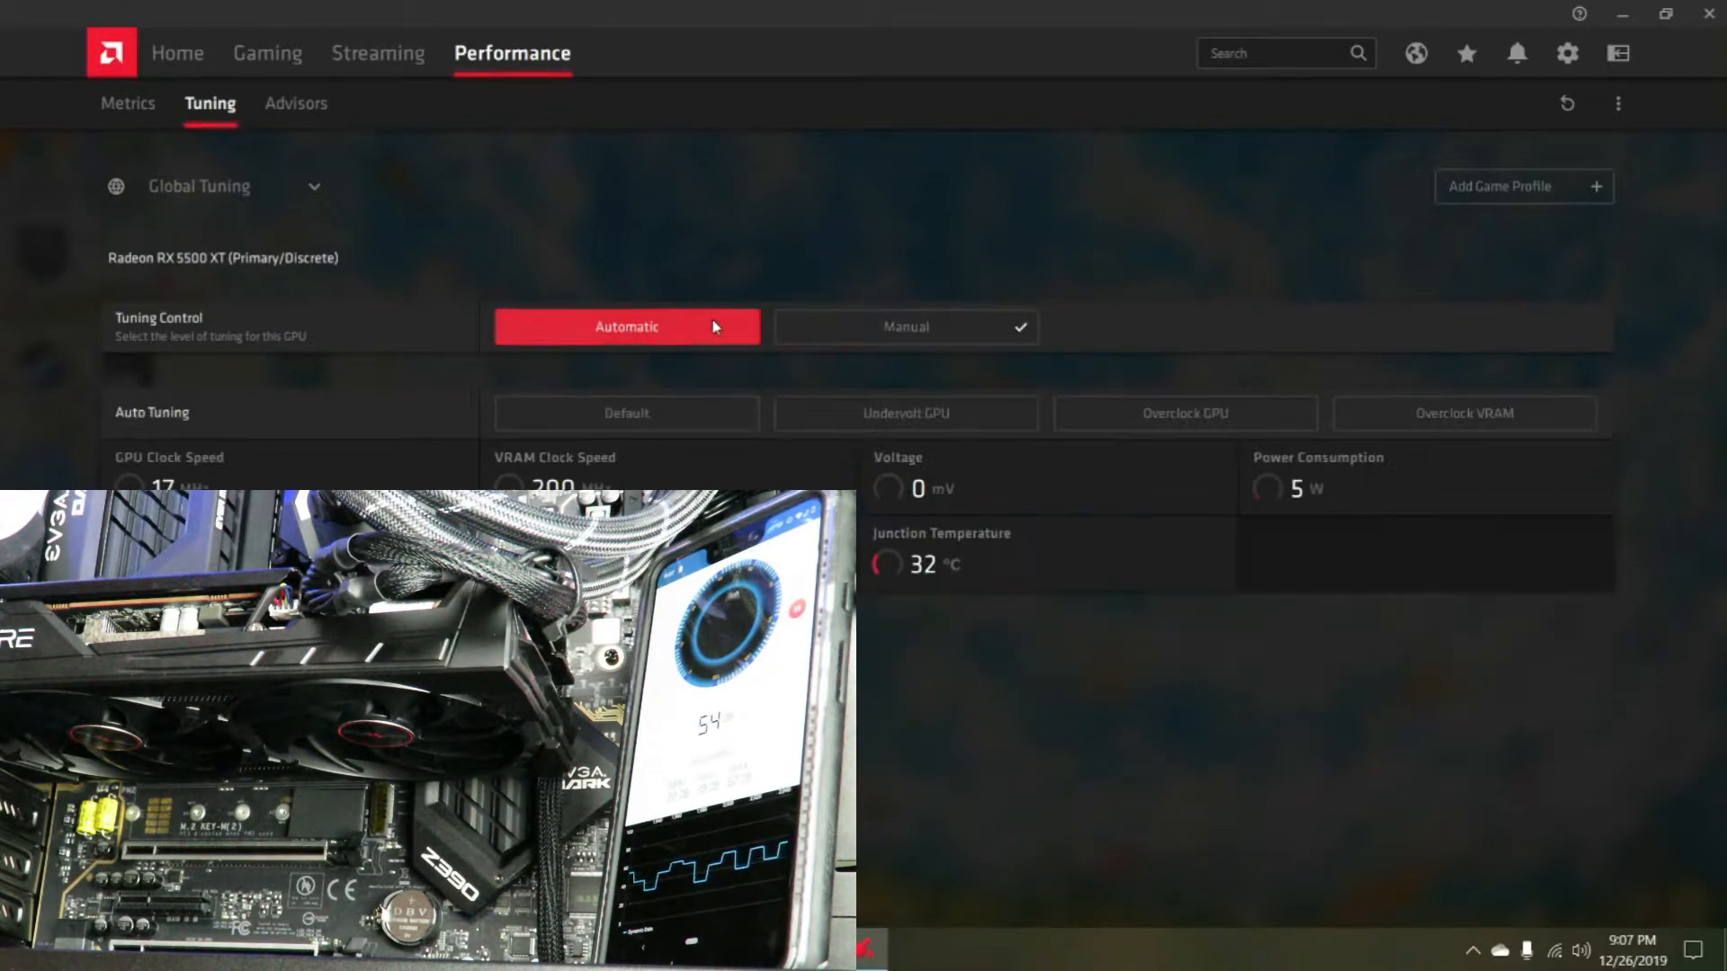
mouse_move(906, 328)
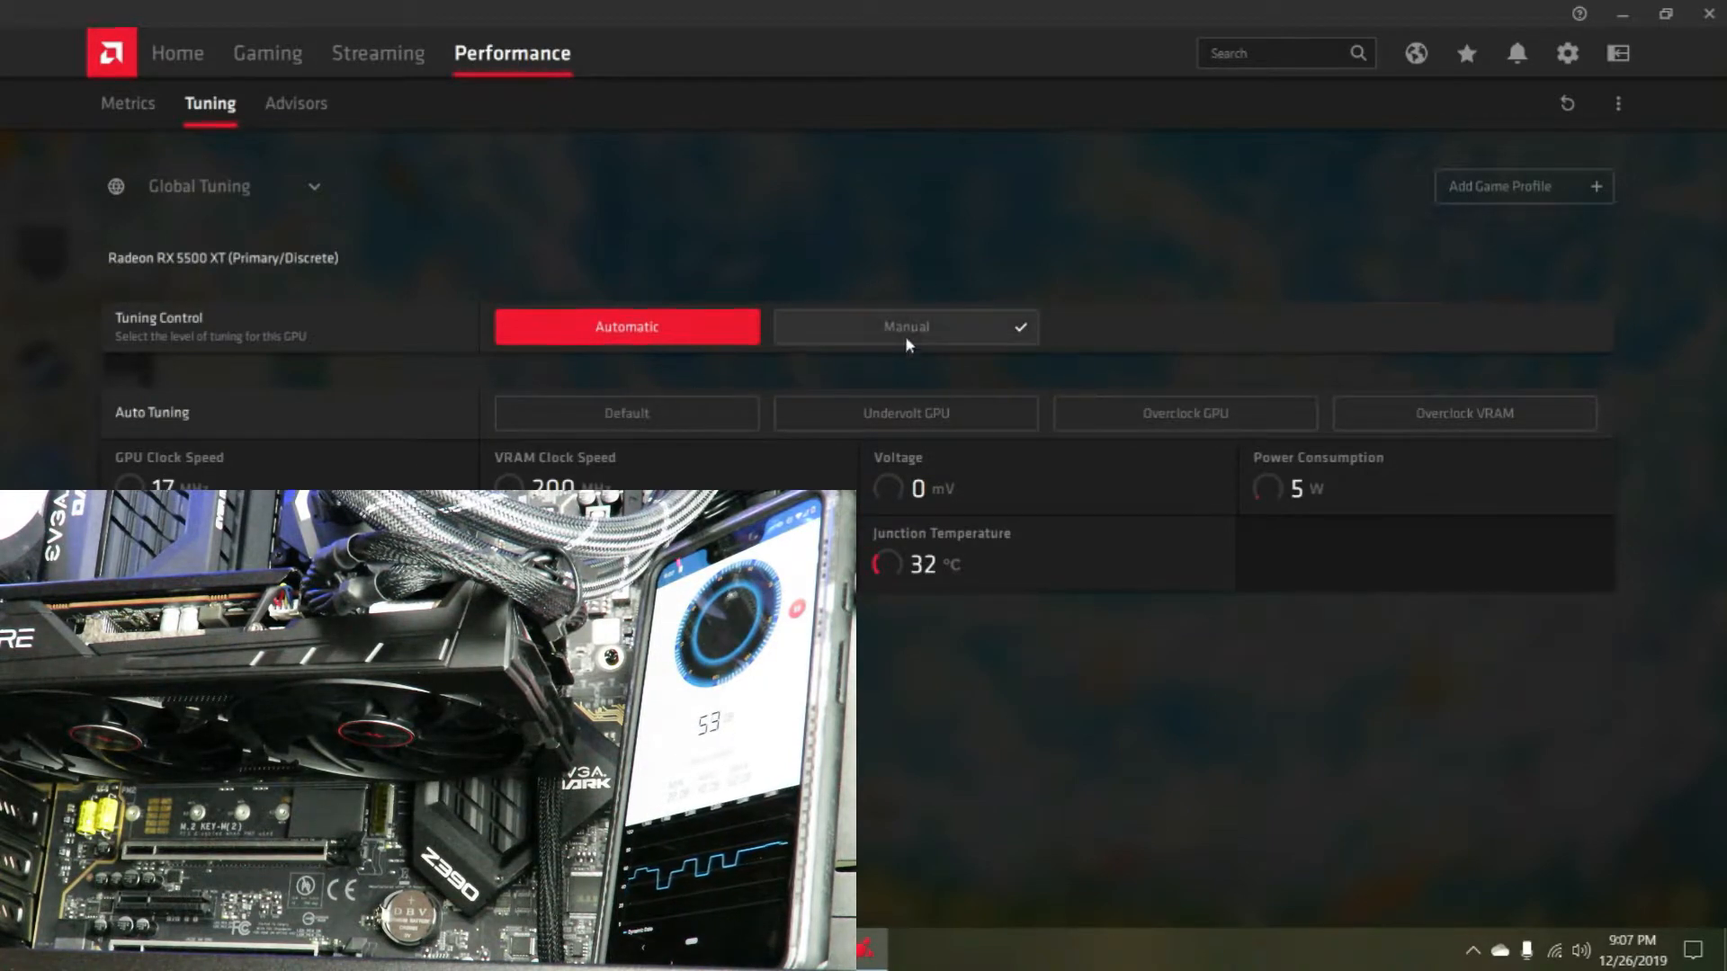
left_click(905, 325)
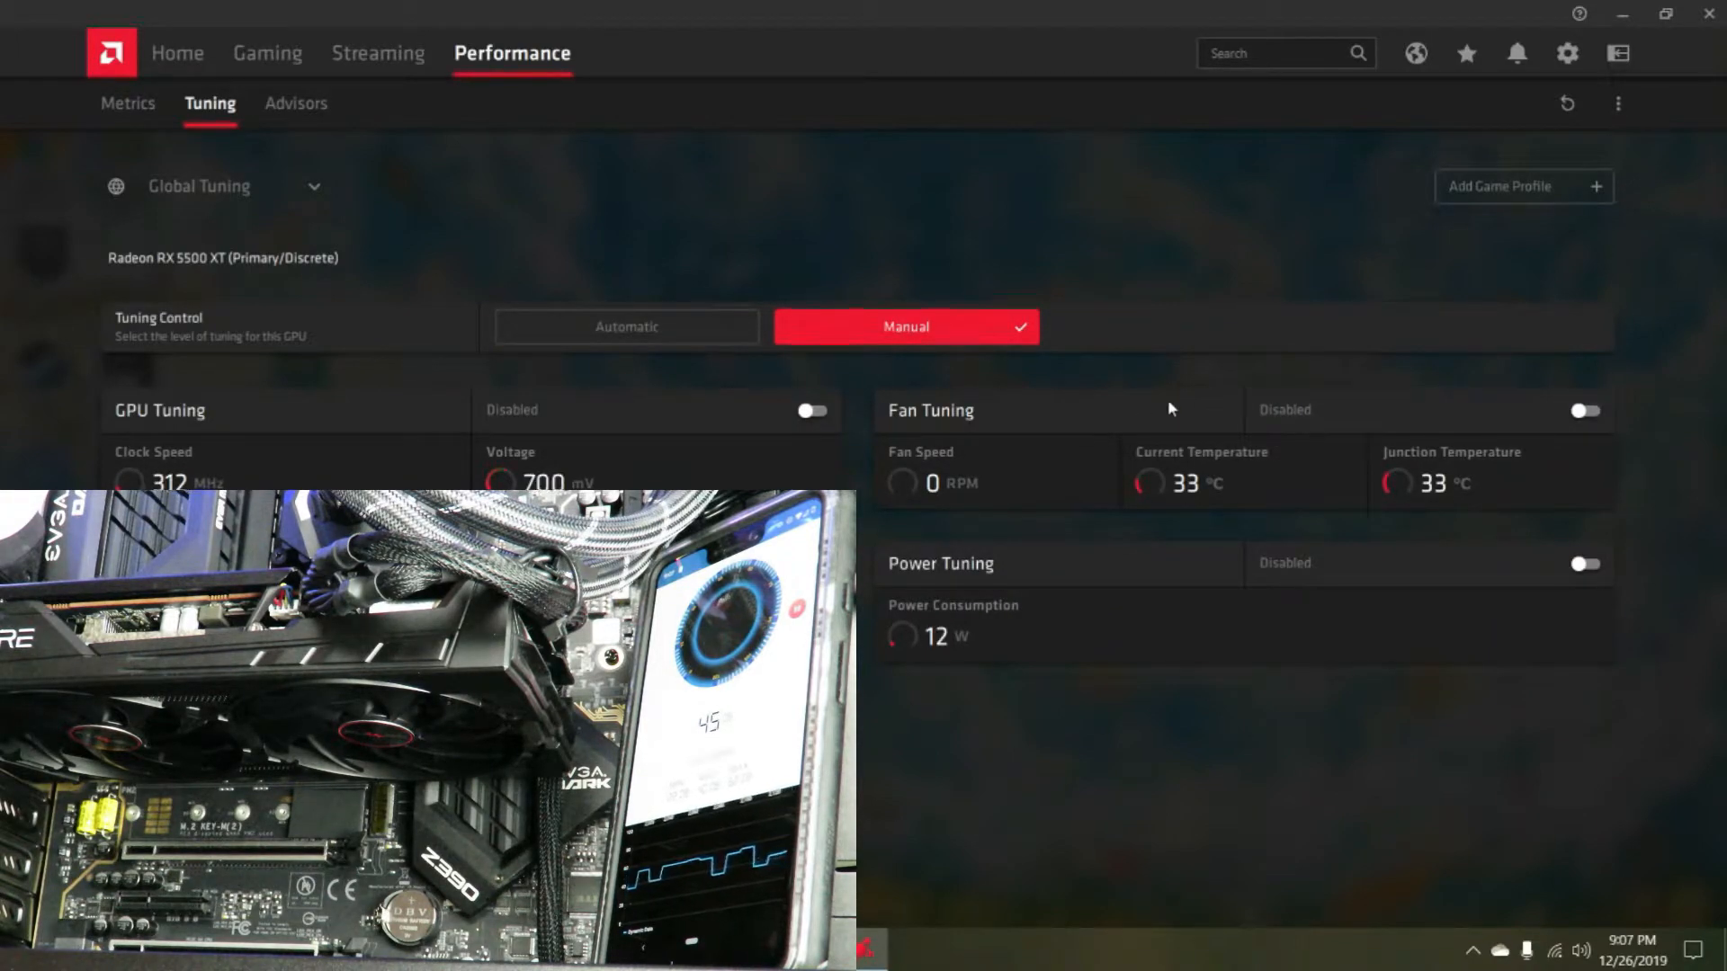
Enable Fan Tuning and apply it so the fan spins near 1594 RPM
left_click(1583, 411)
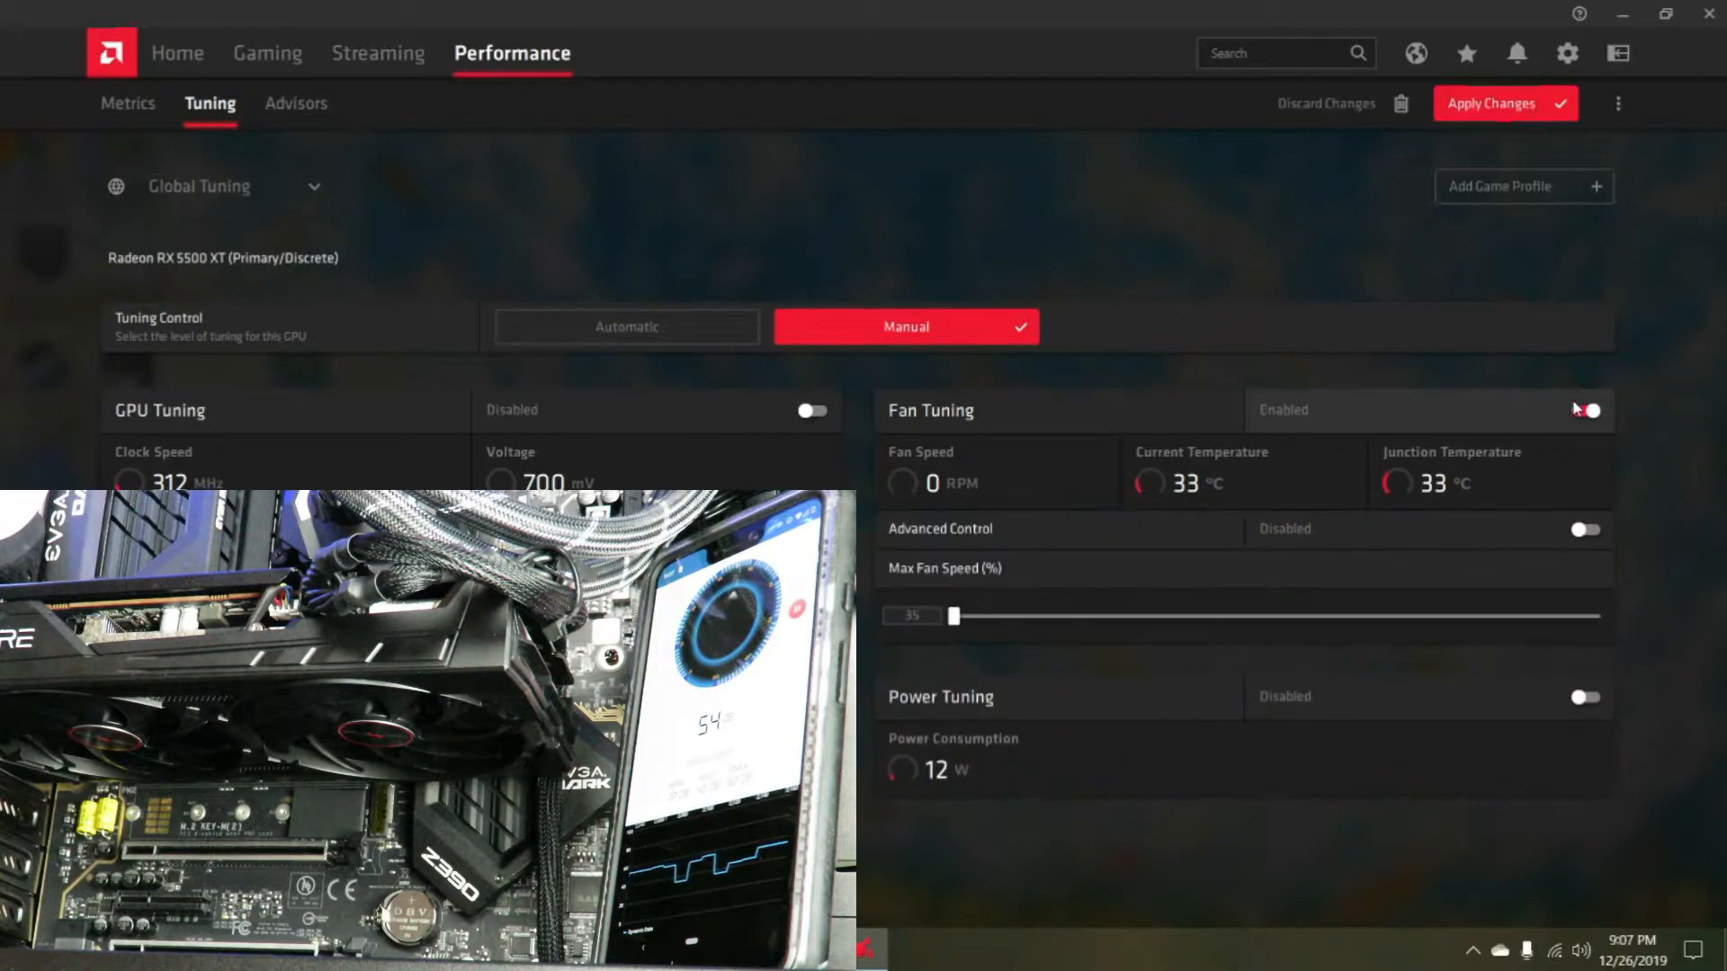
left_click(1585, 411)
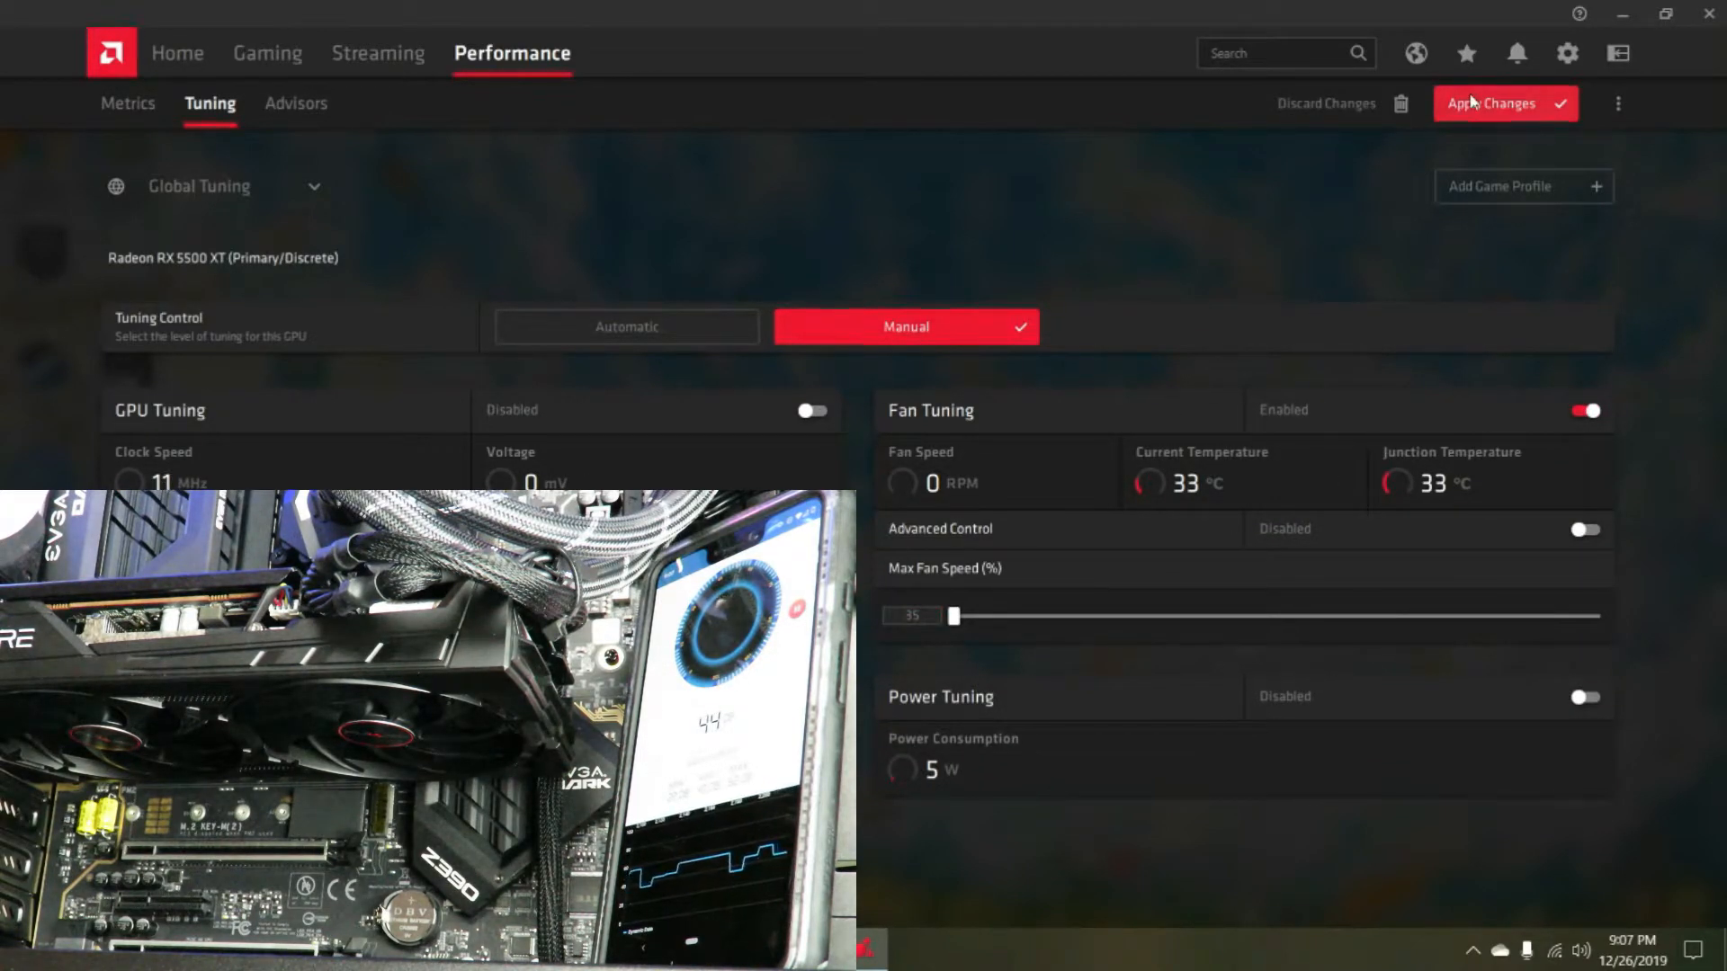
left_click(1503, 102)
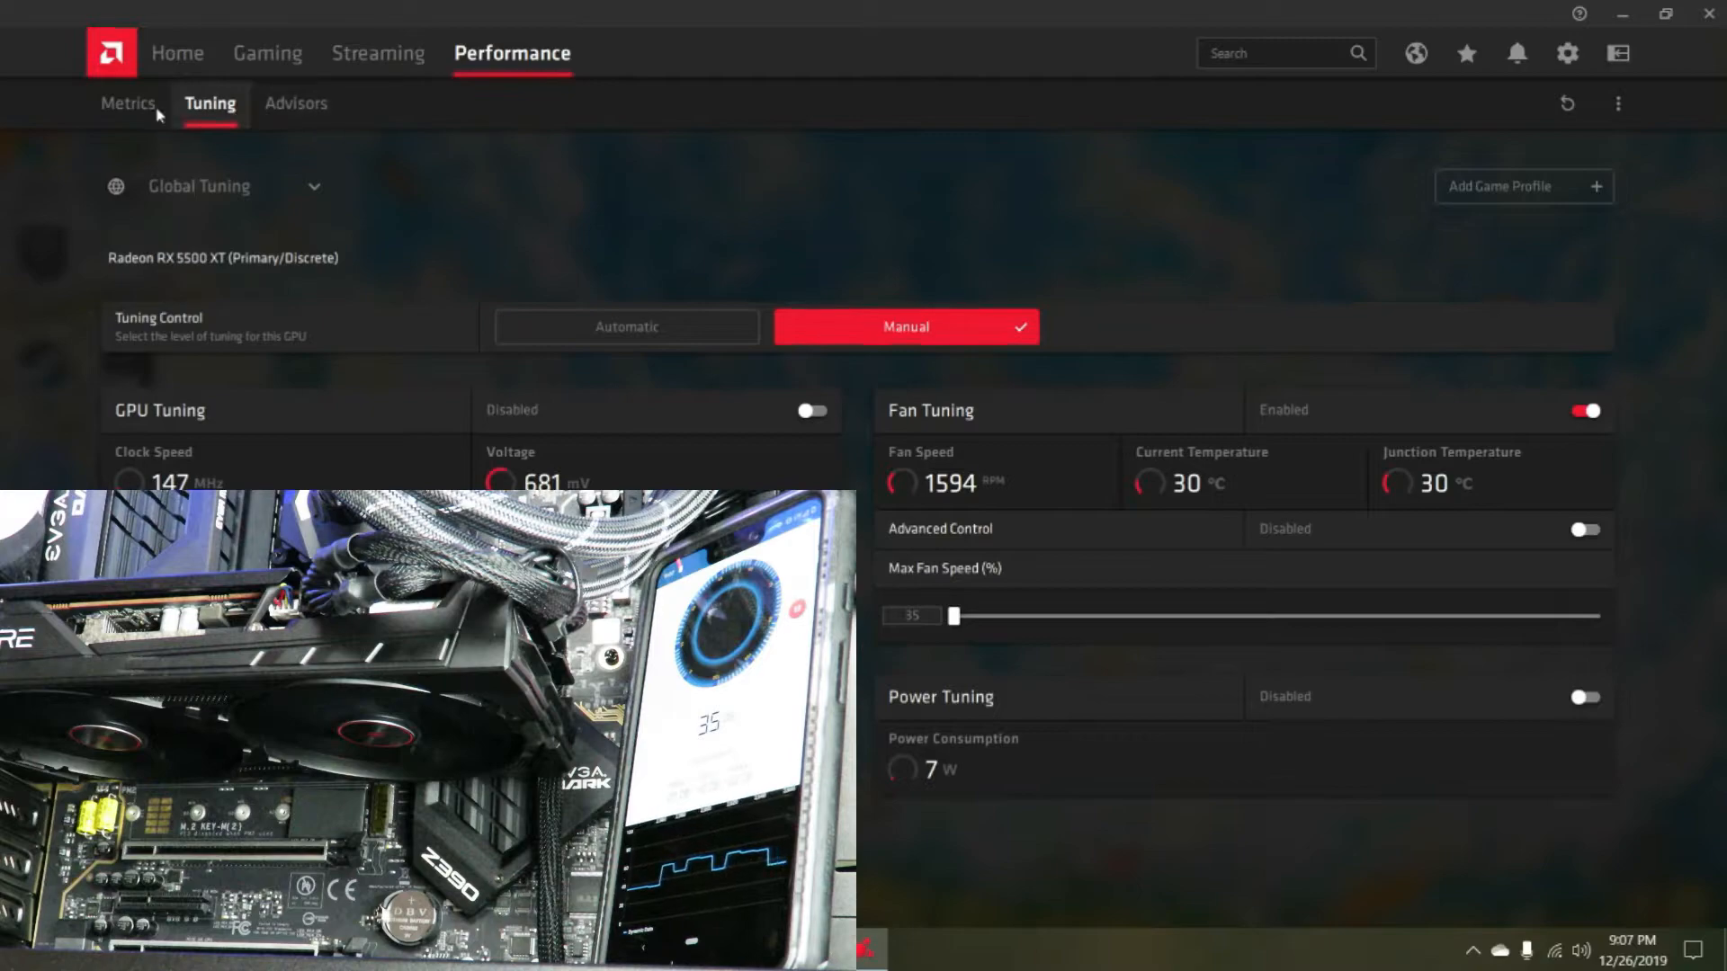
Review the live Metrics graphs for utilization, power and fan speed, then return to Tuning
left_click(126, 103)
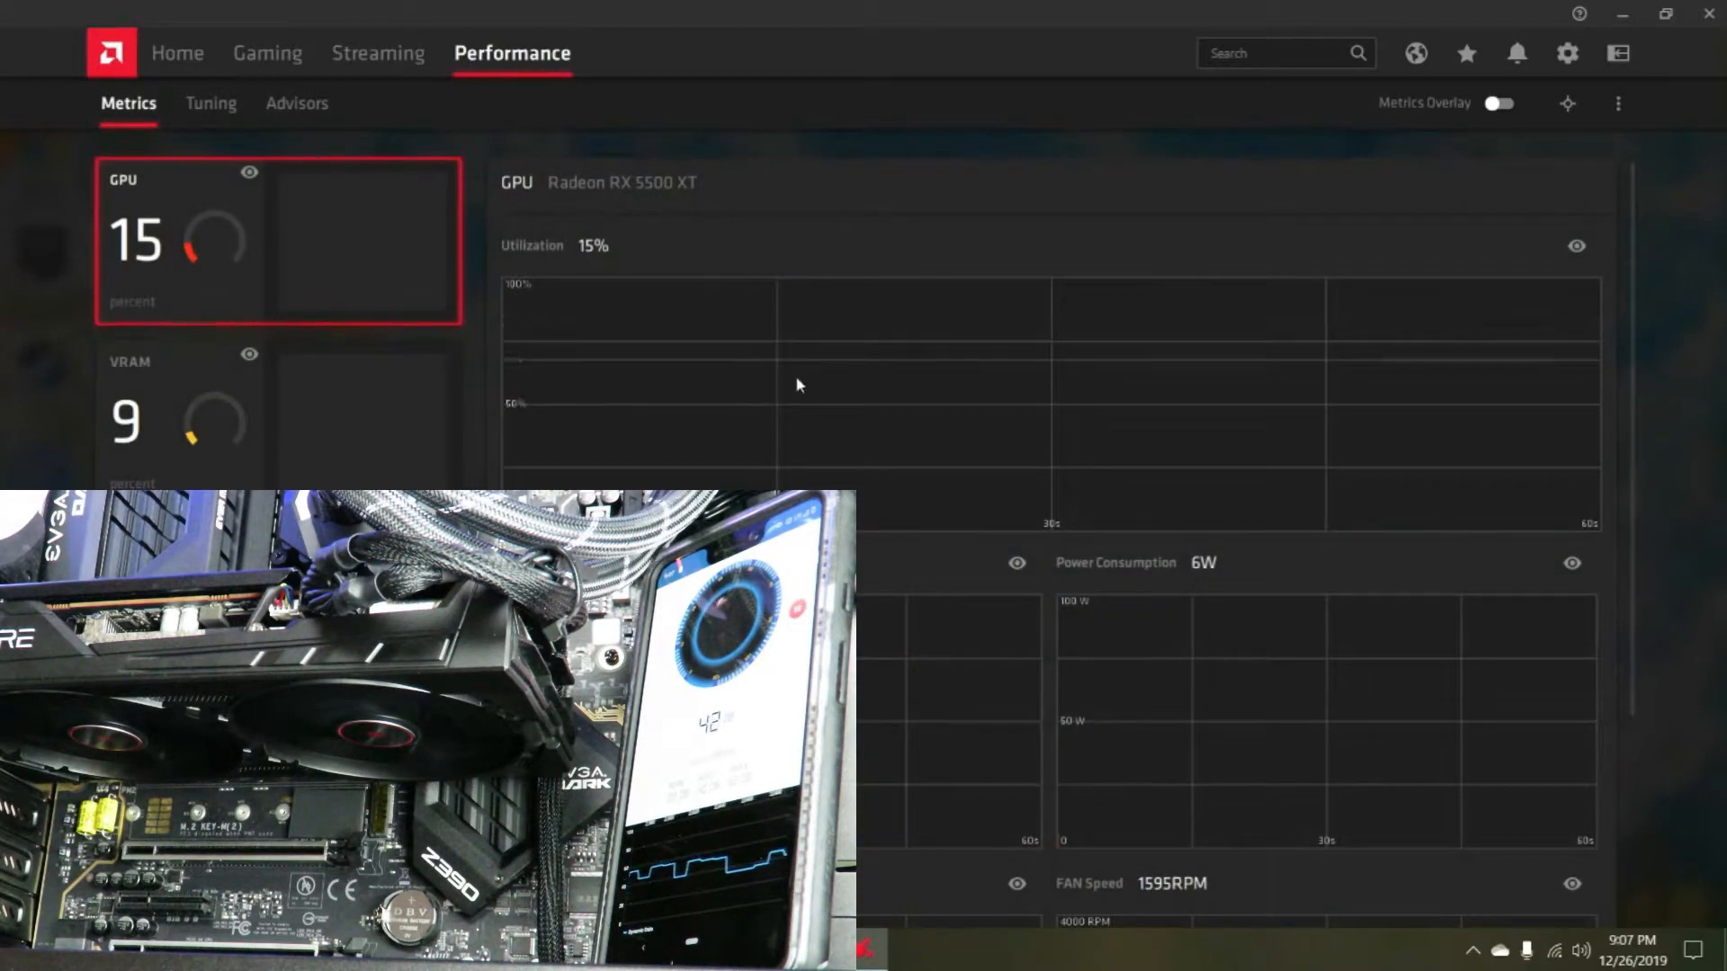
scroll("down", 3)
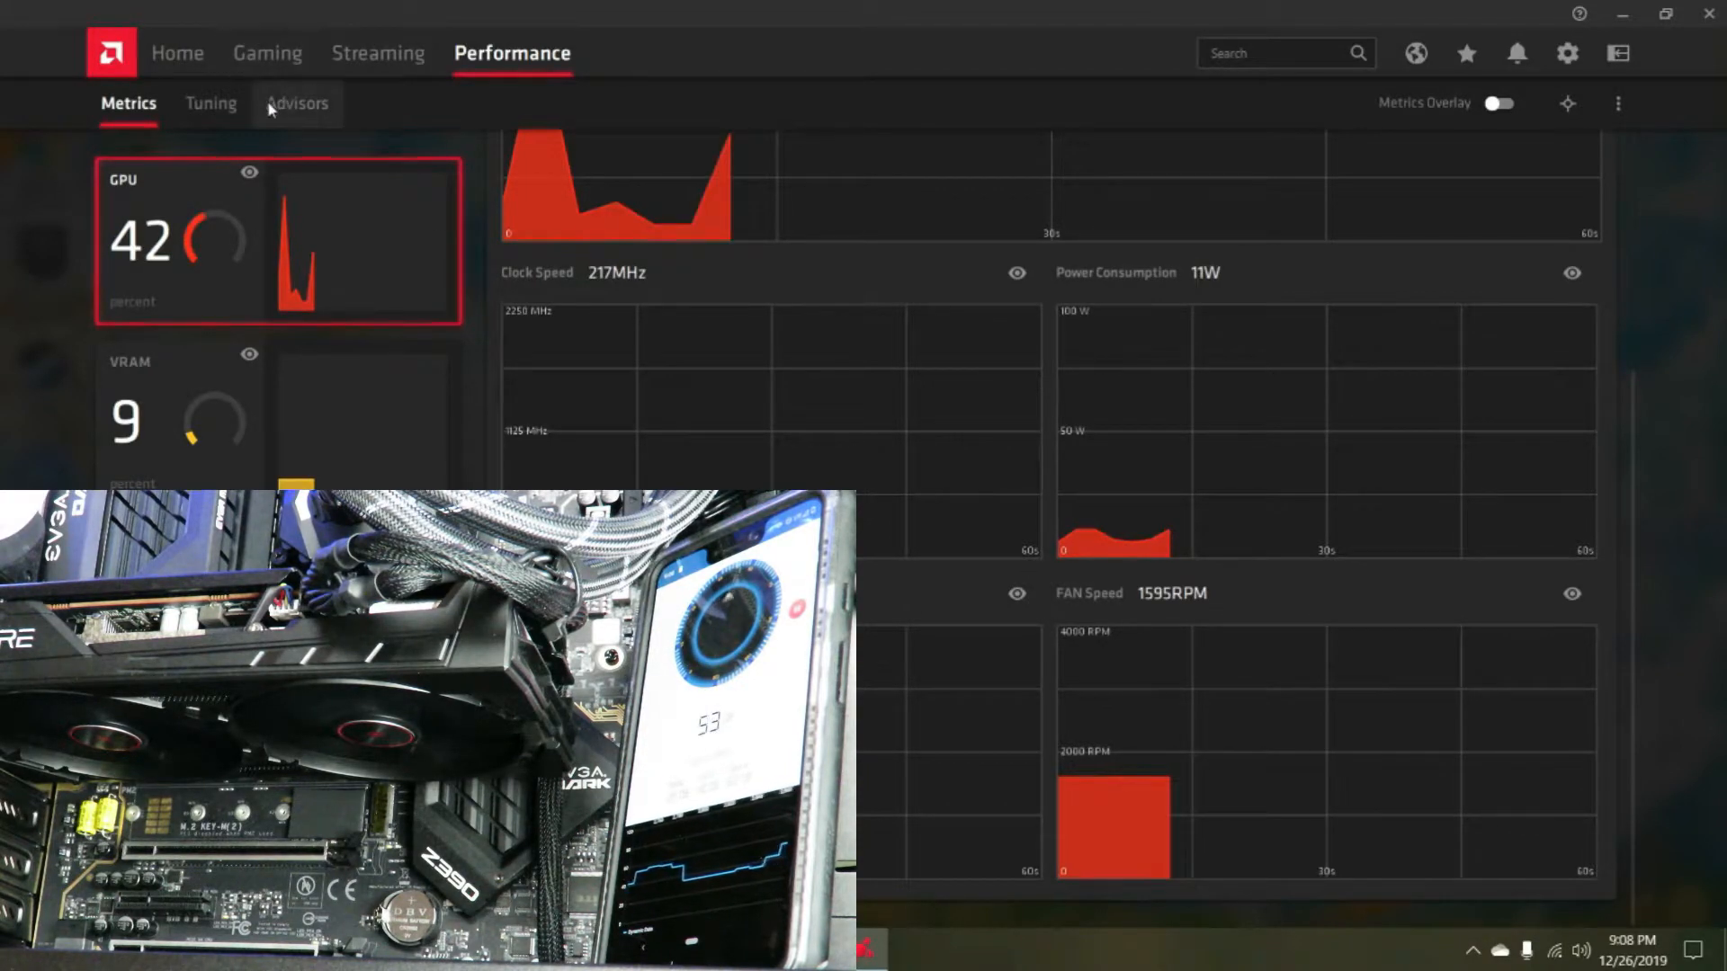
left_click(209, 103)
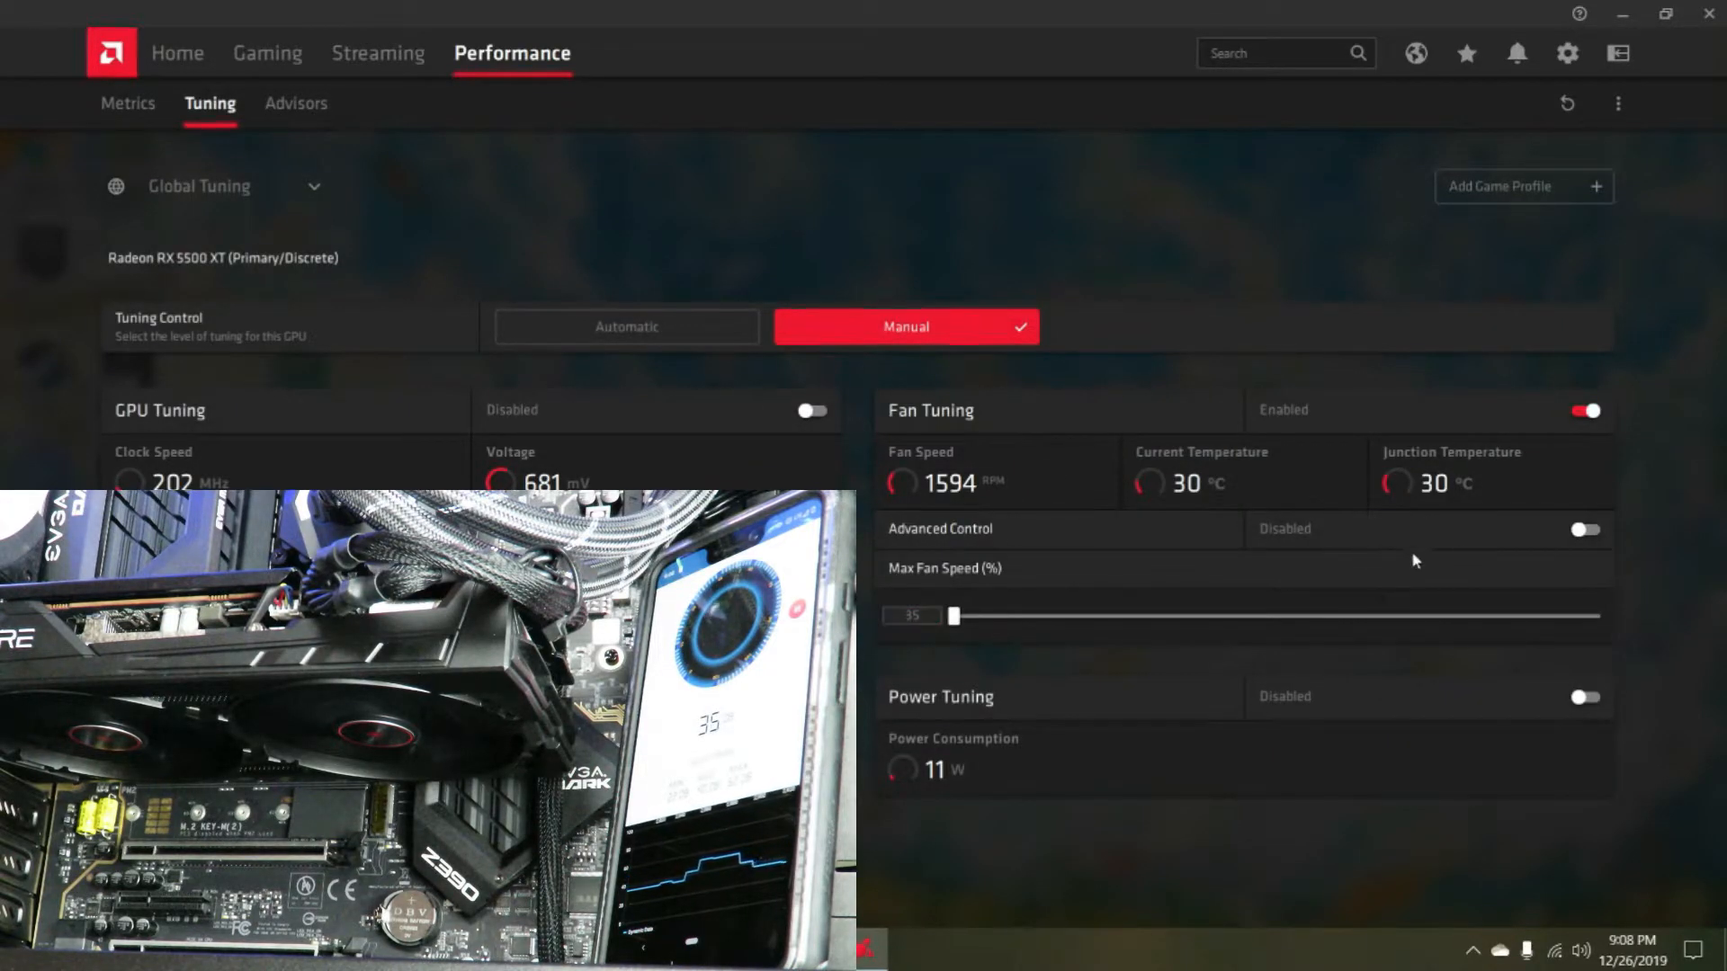
Enable Advanced Control, raise the fan curve and apply it, lifting the fan to about 2194 RPM
left_click(1583, 529)
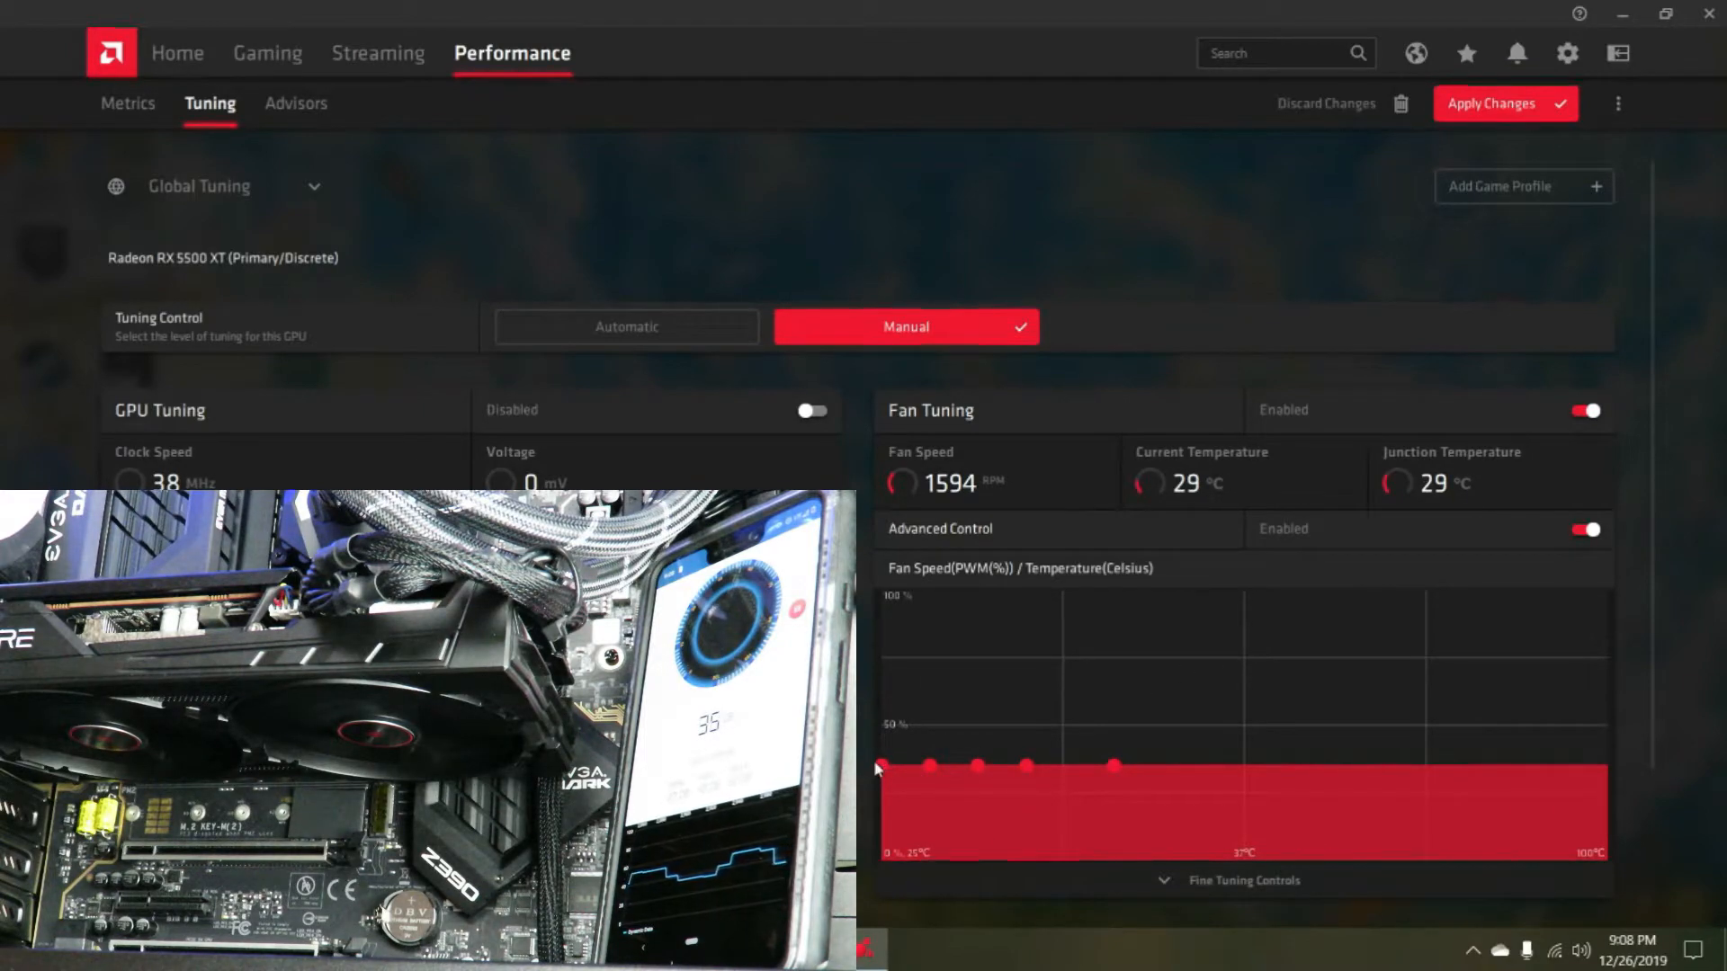
left_click_drag(880, 768, 887, 721)
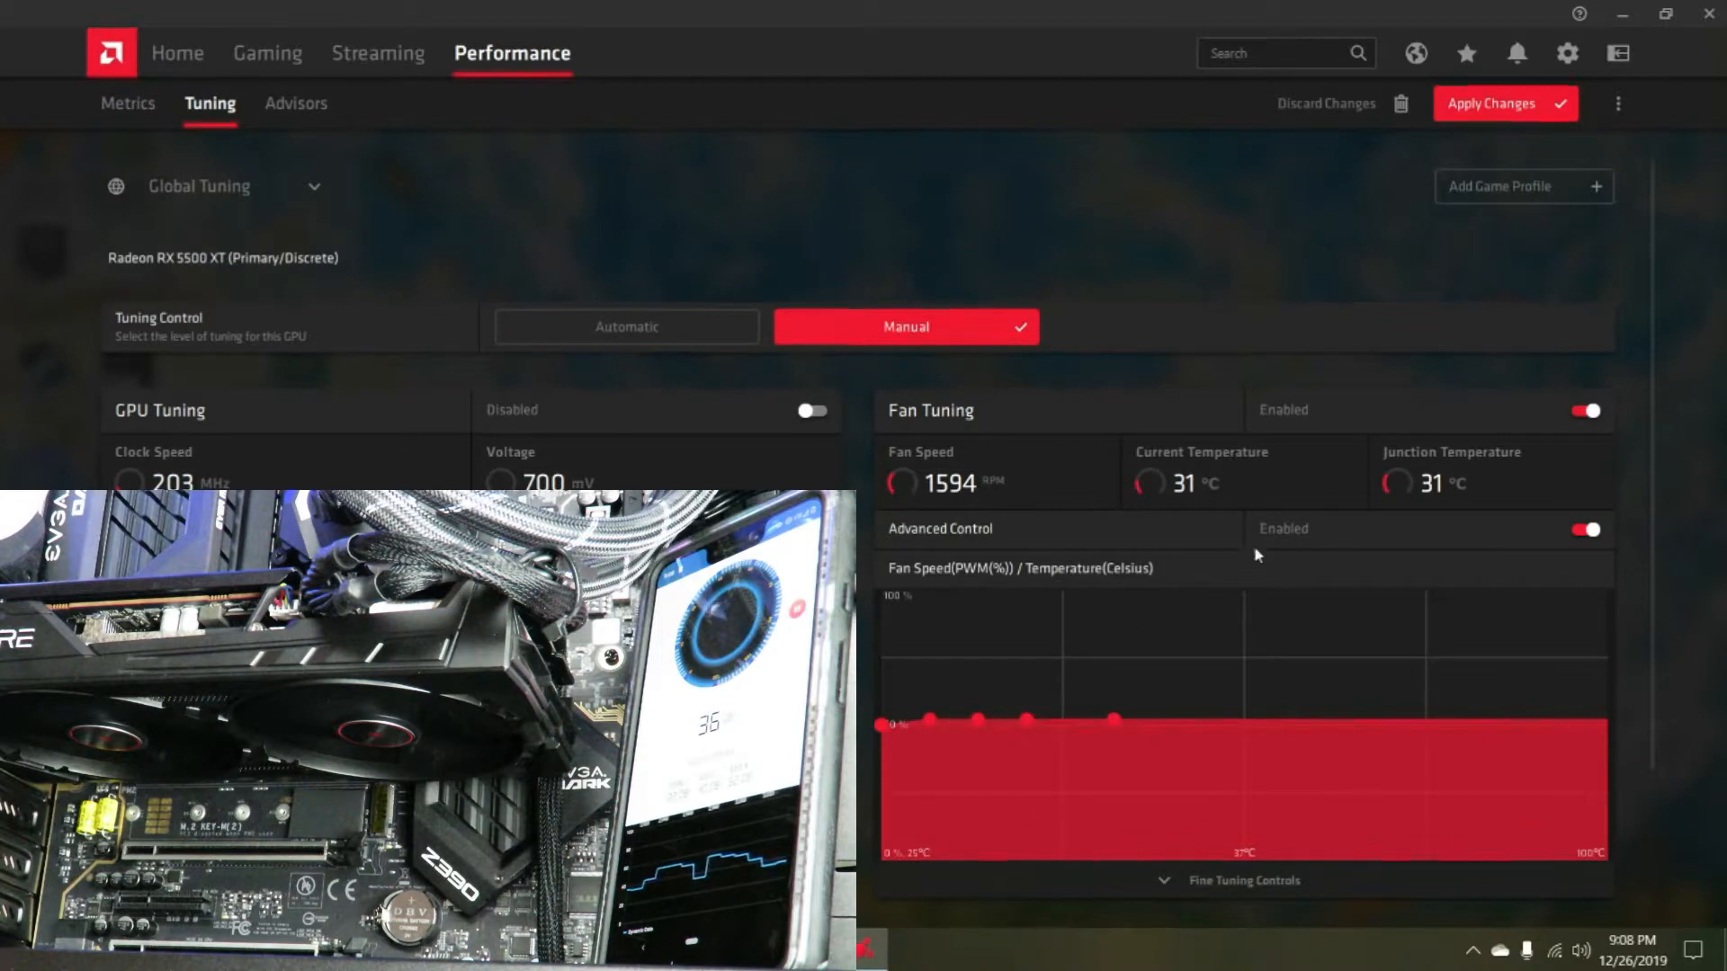
left_click(1504, 103)
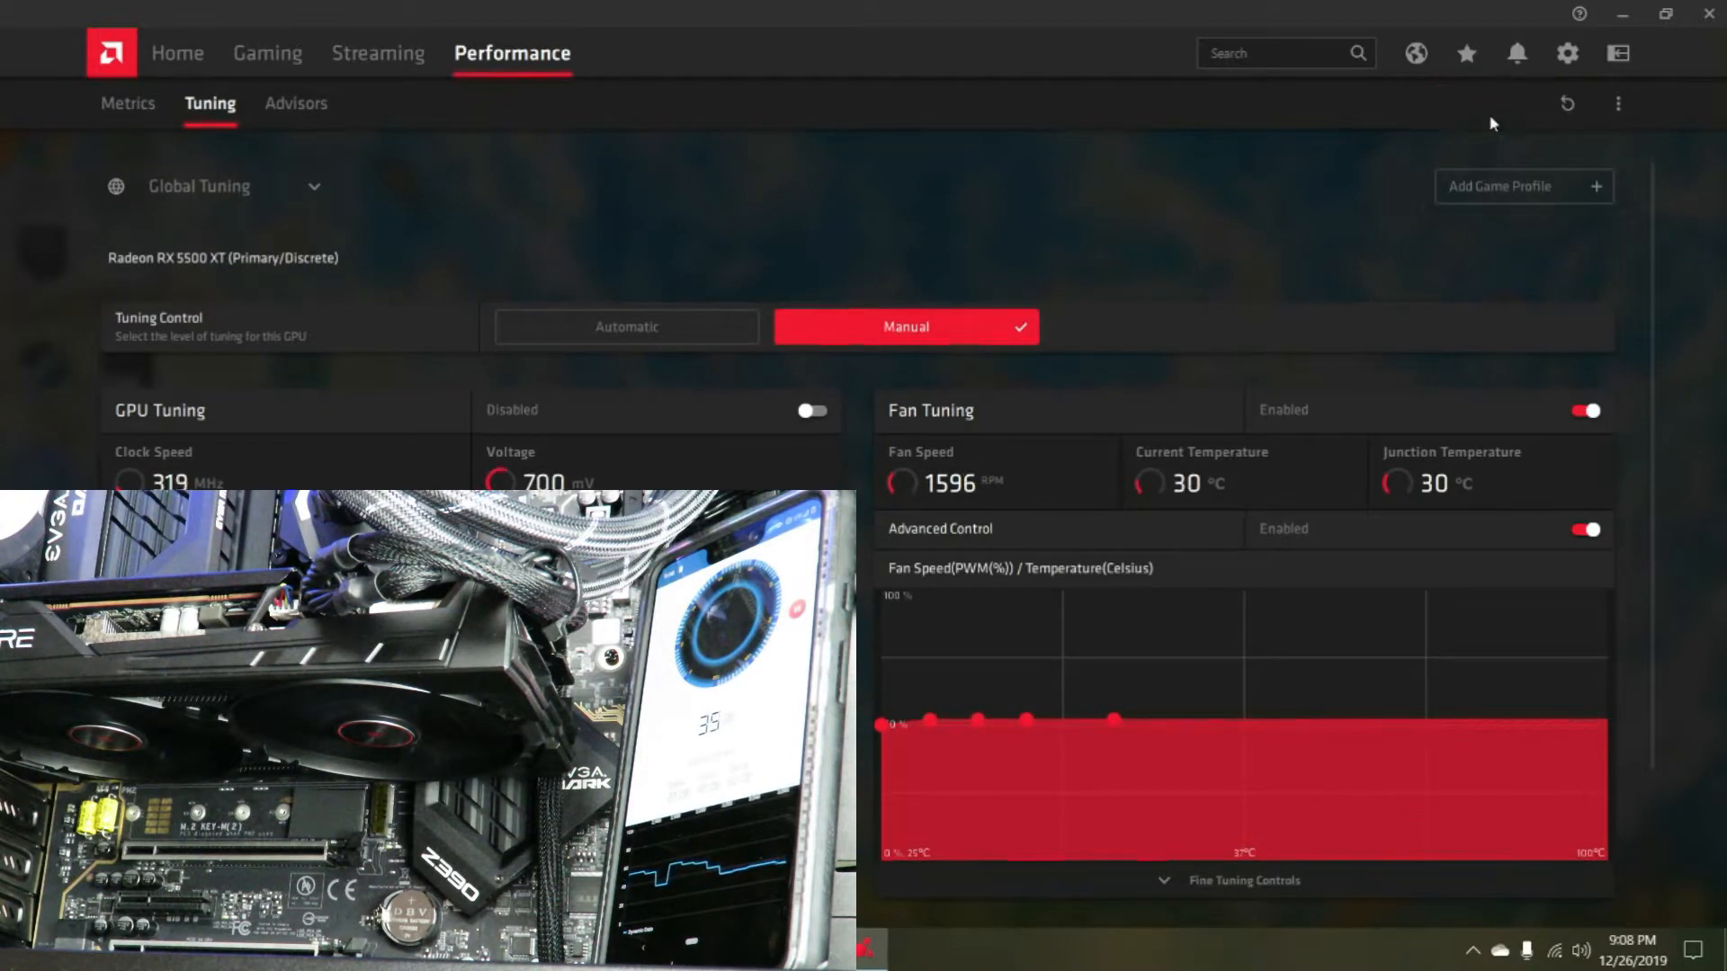
mouse_move(1169, 160)
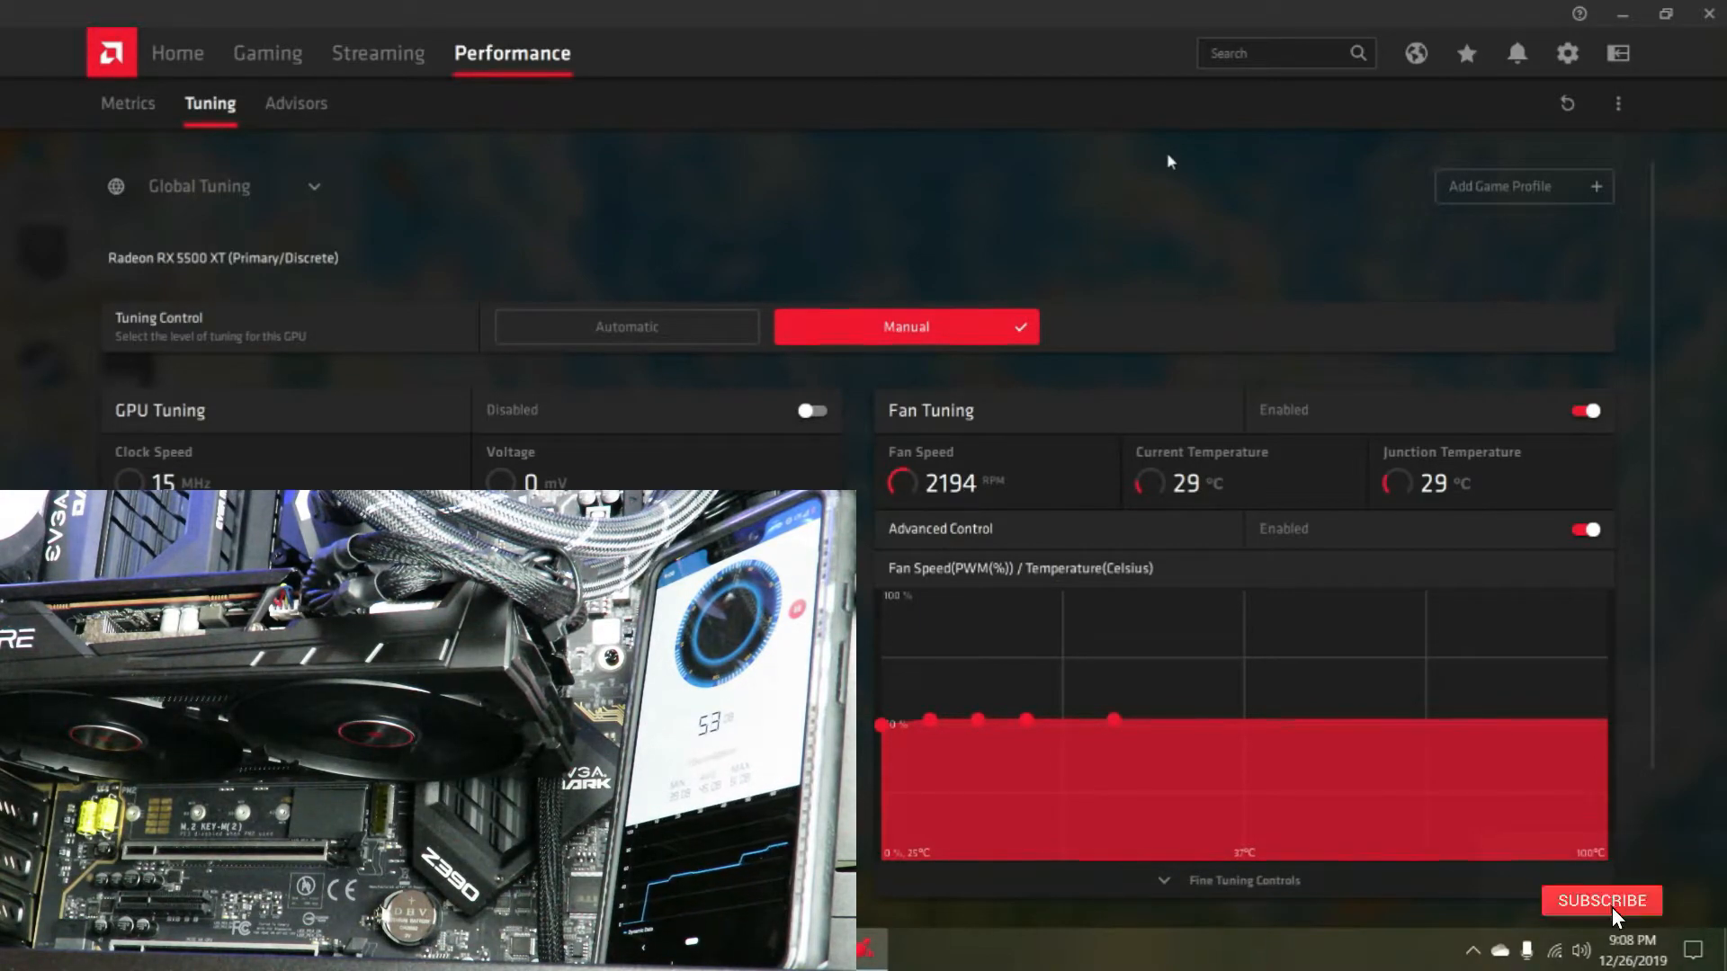
left_click(1601, 901)
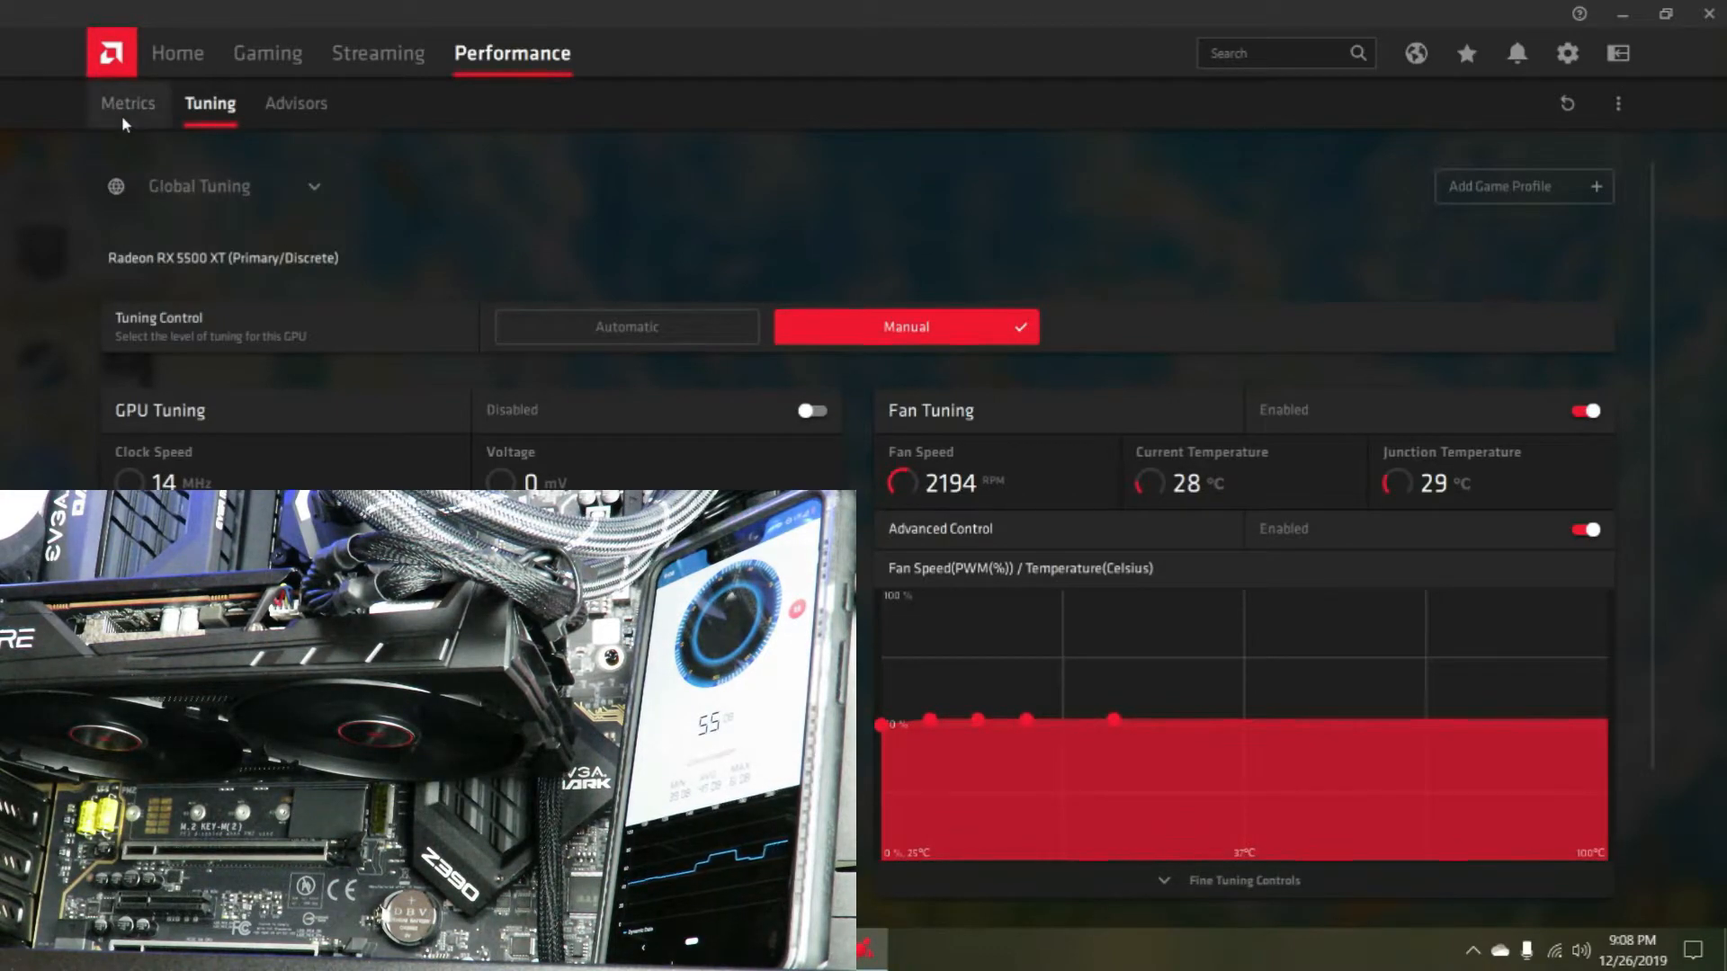
left_click(126, 103)
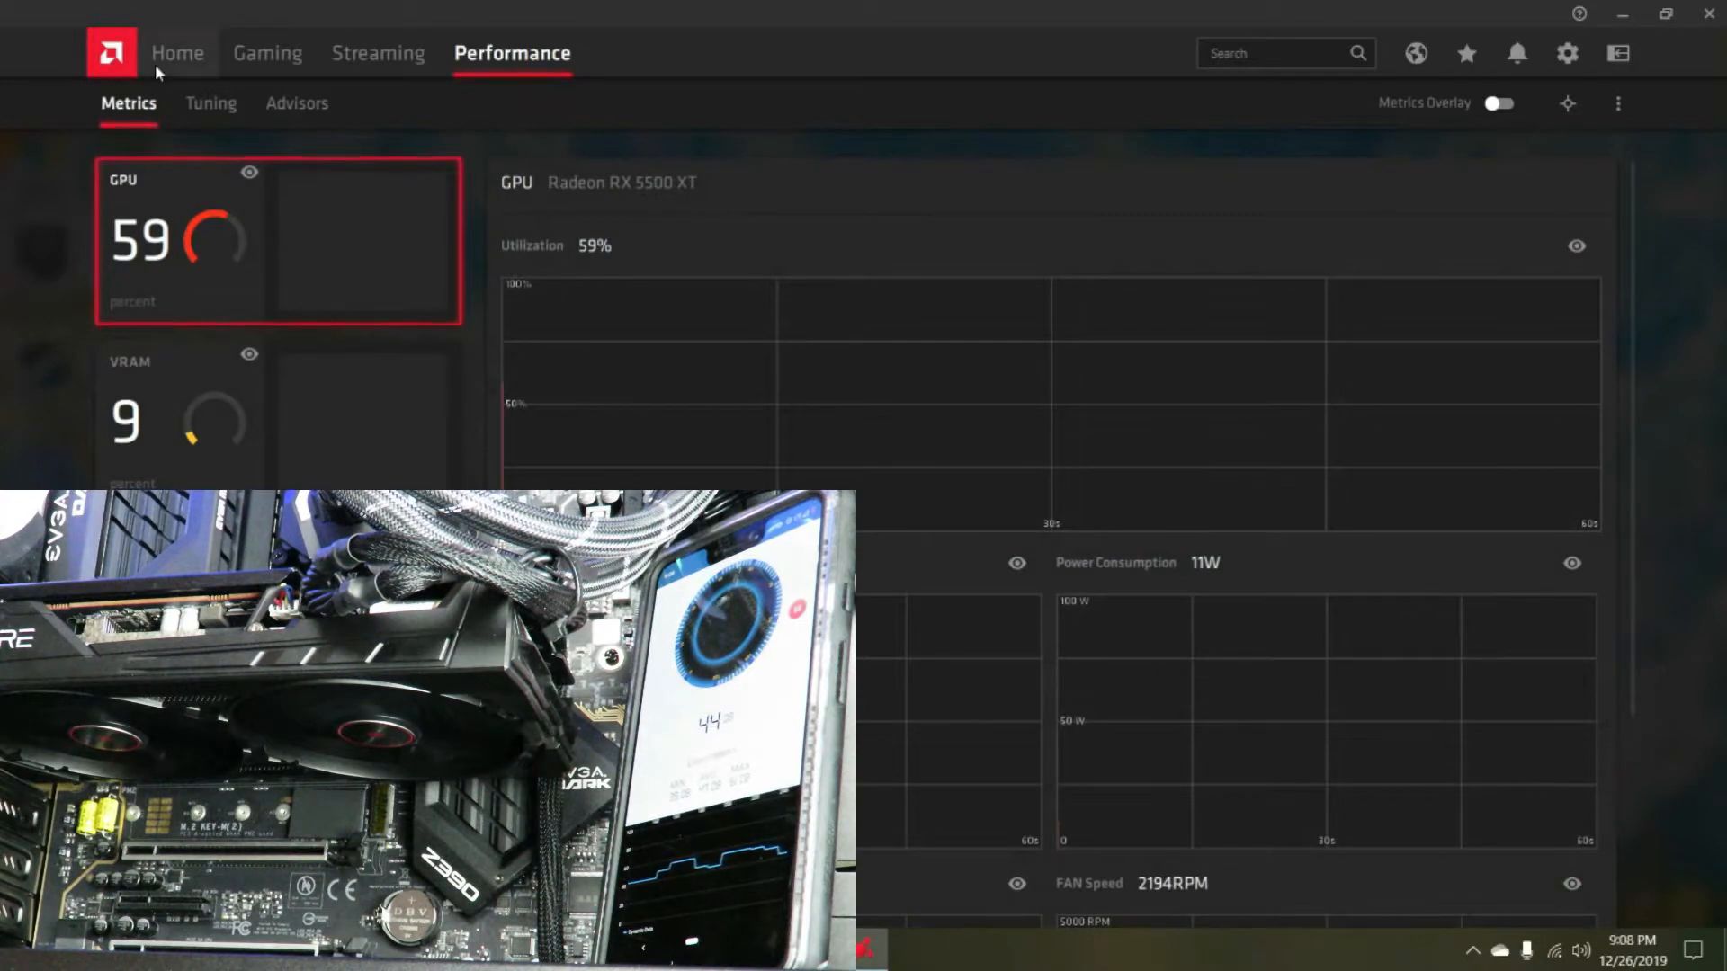
Raise the fan curve points to 100% and apply, bringing the fan near 2850 RPM
scroll("down", 3)
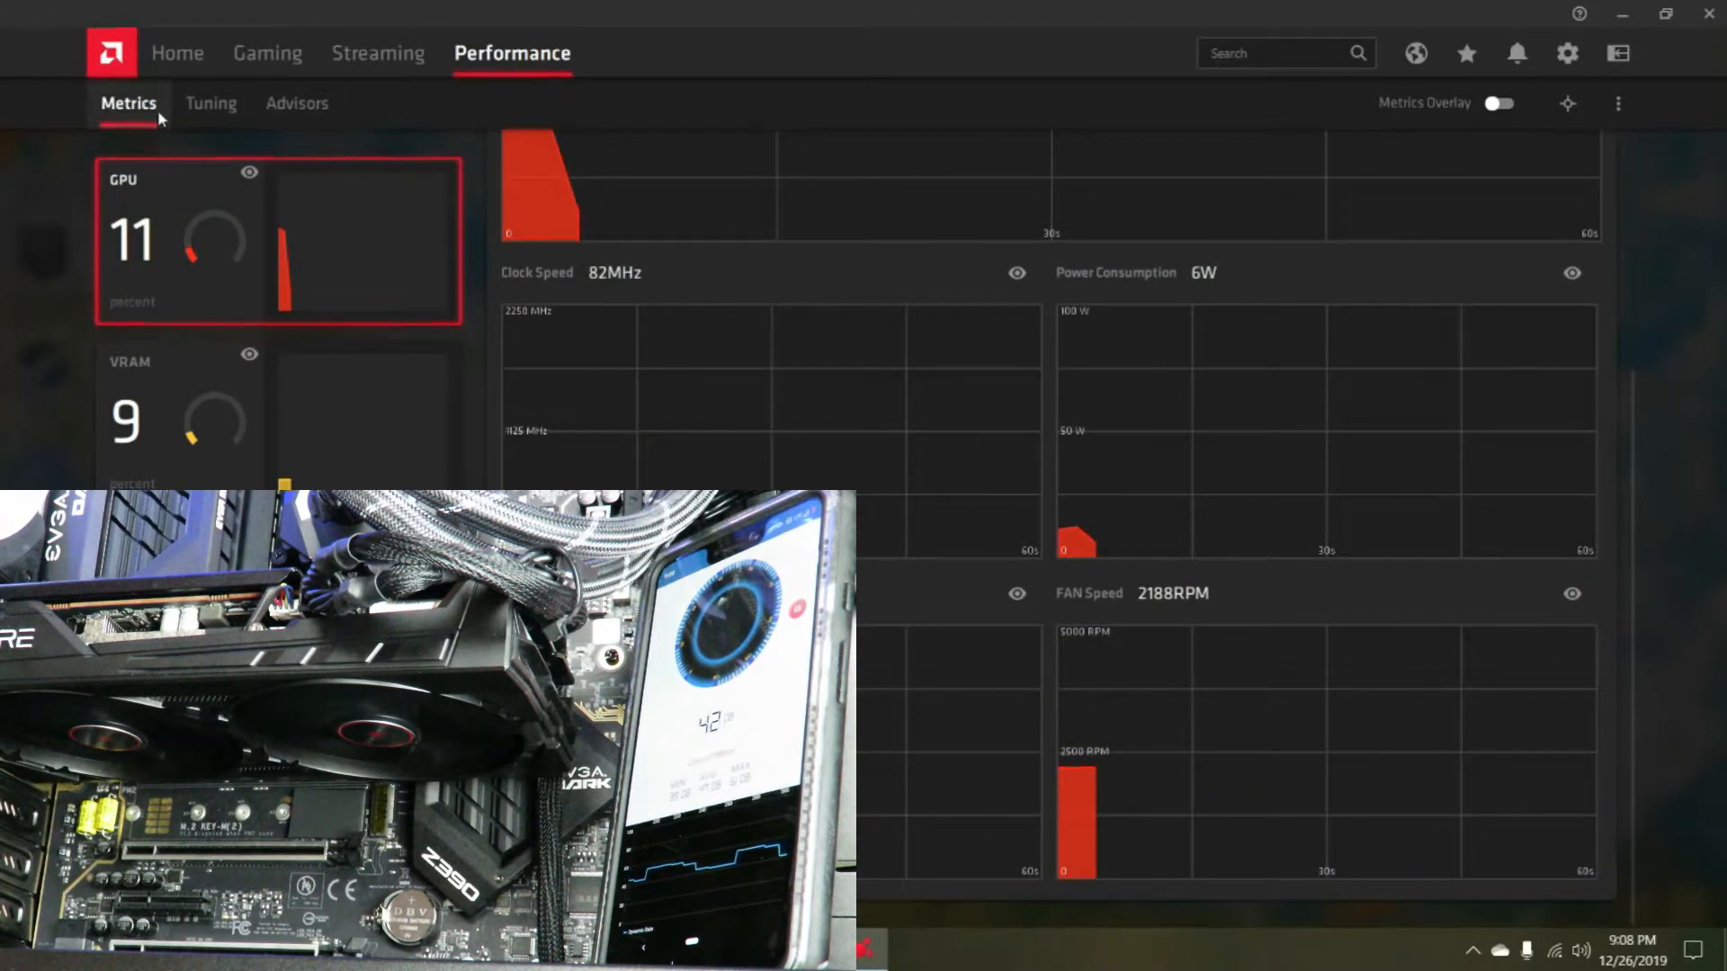
left_click(211, 102)
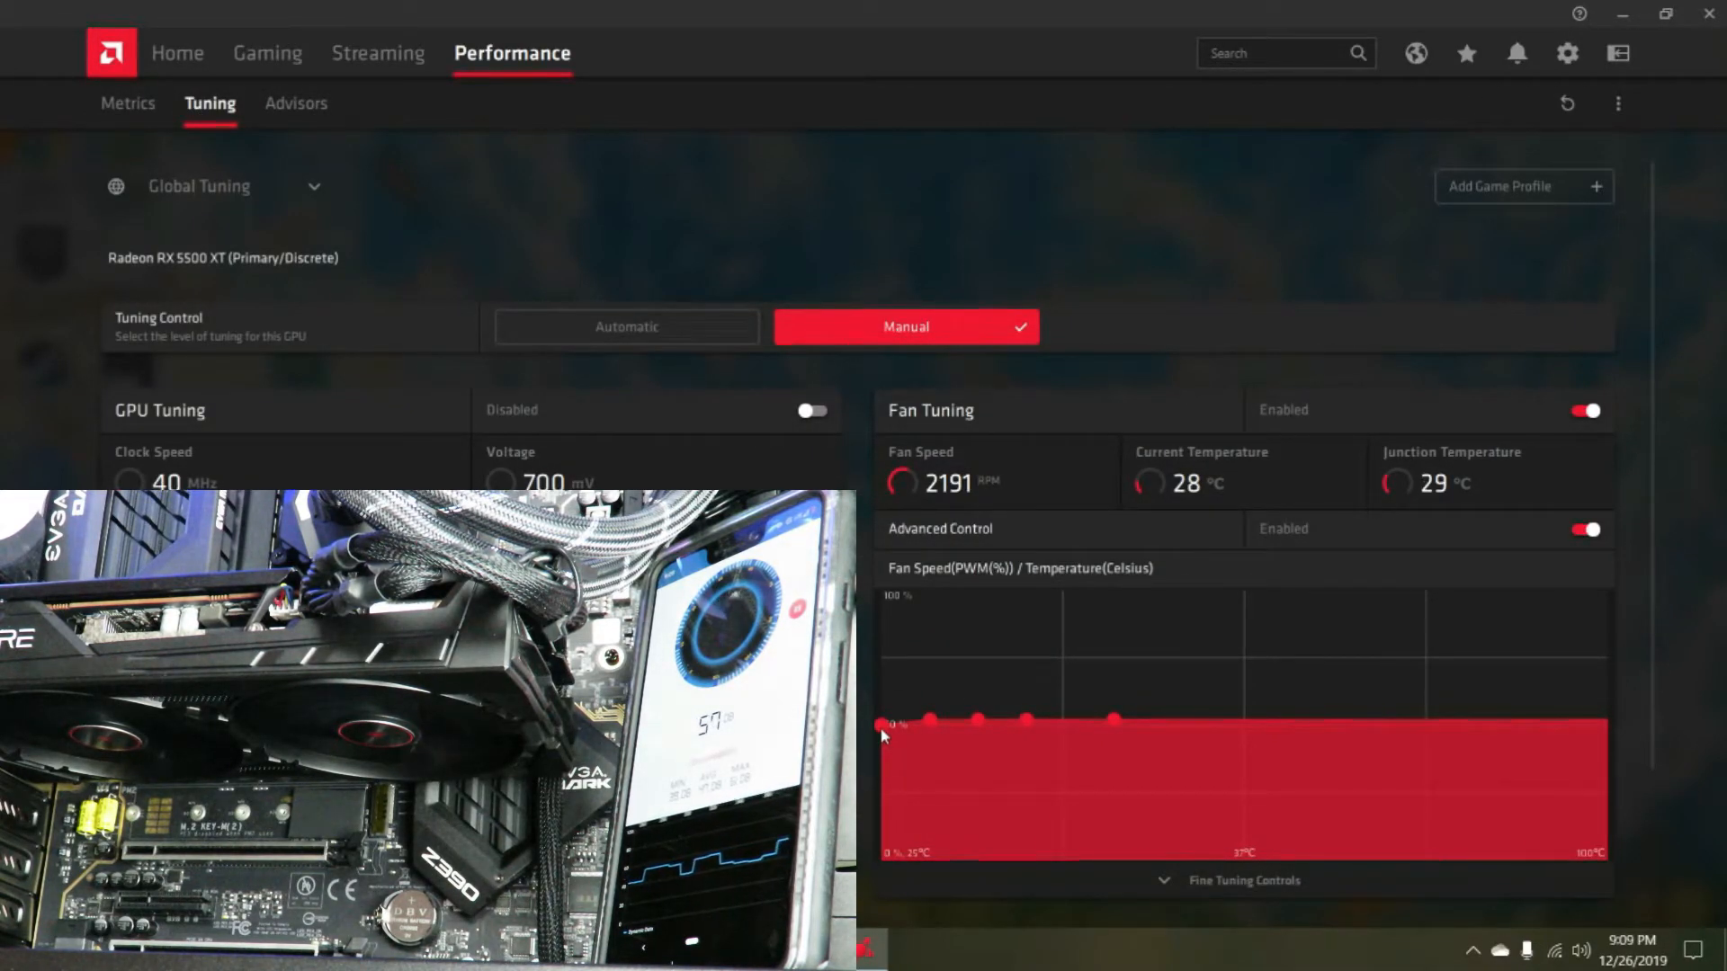
left_click_drag(880, 727, 879, 684)
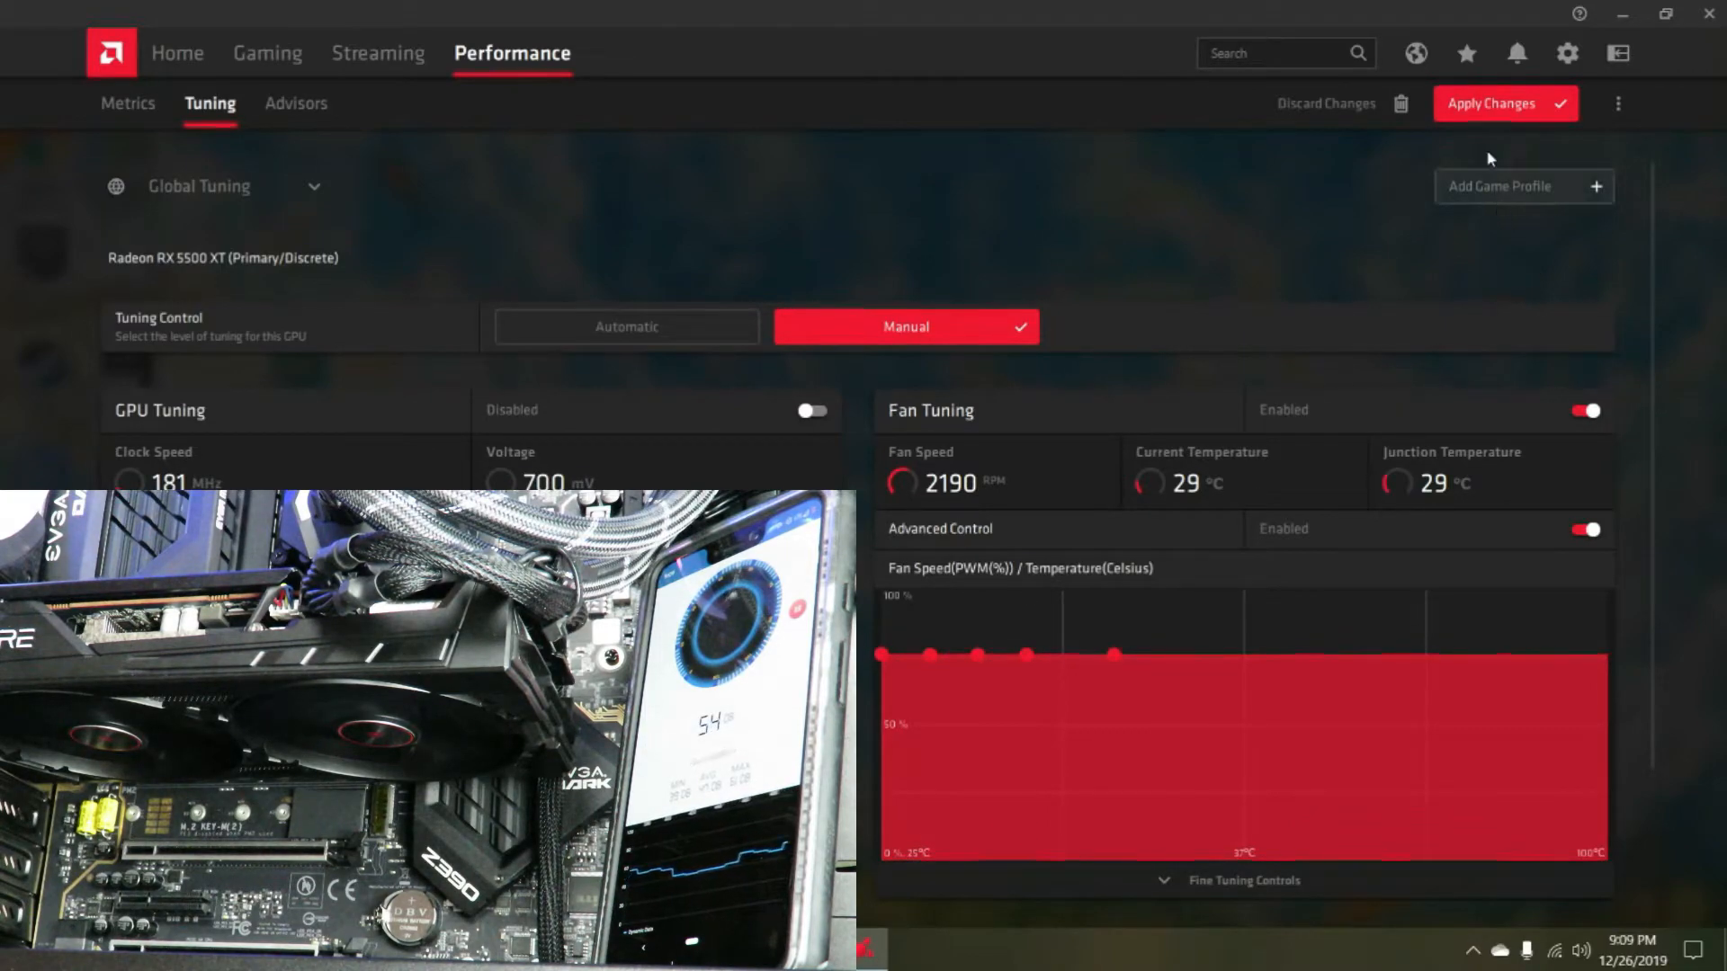
left_click(1504, 102)
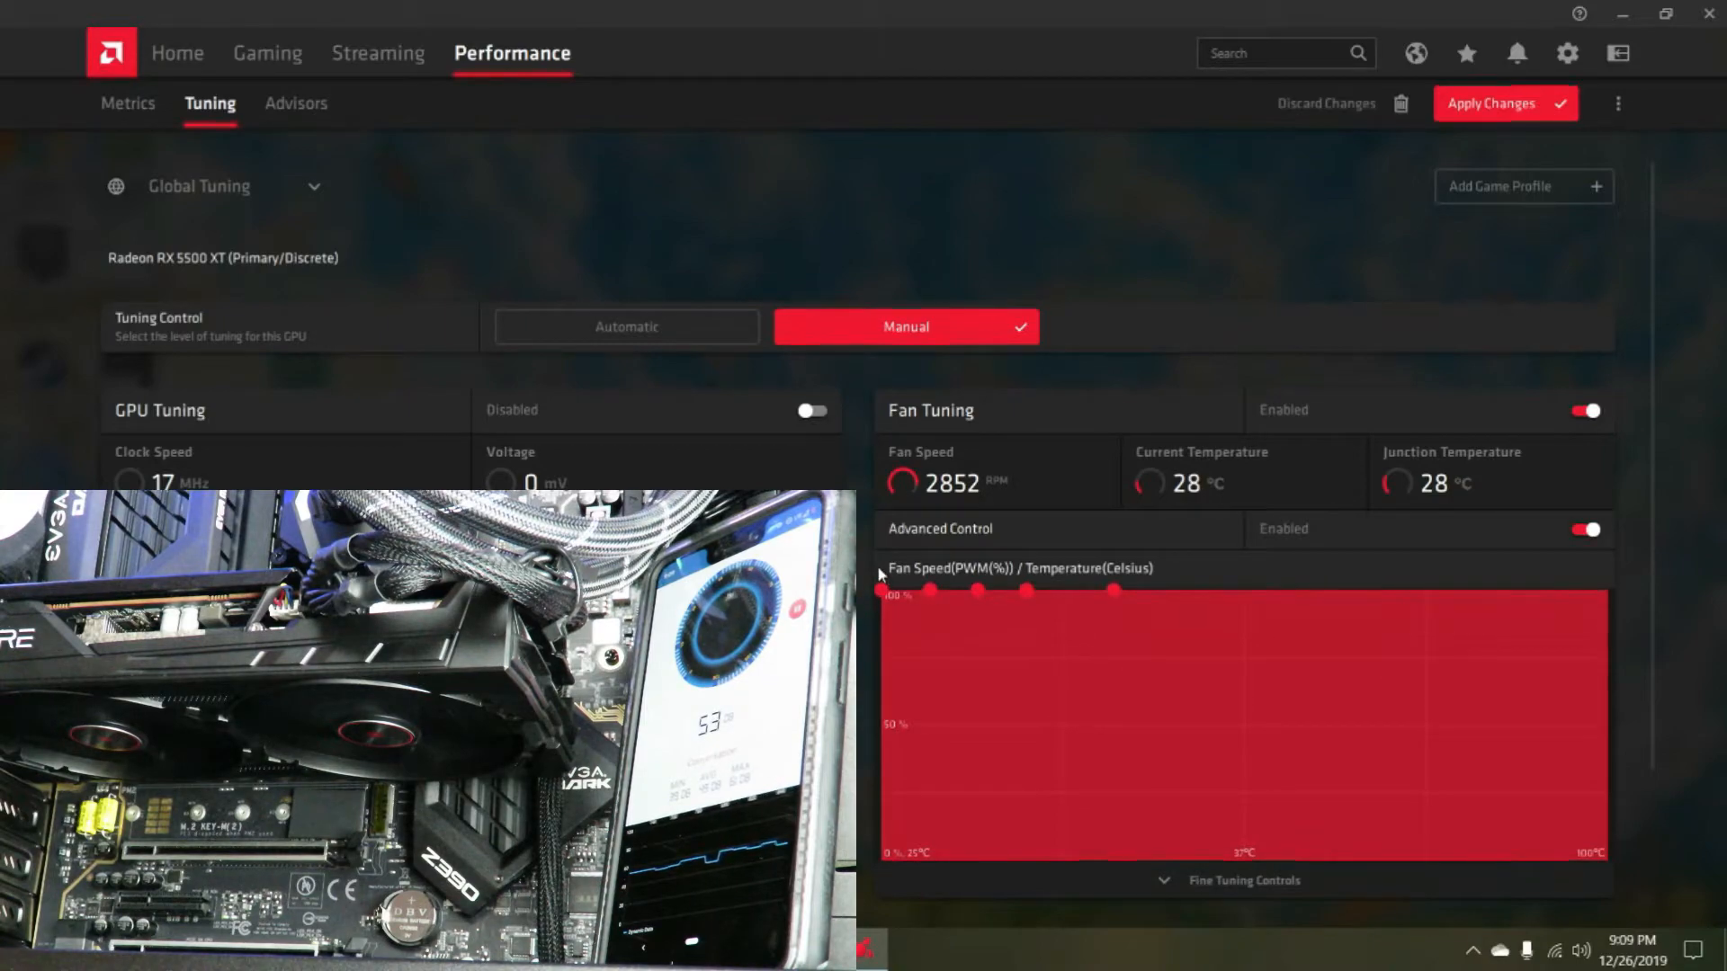
left_click(1504, 102)
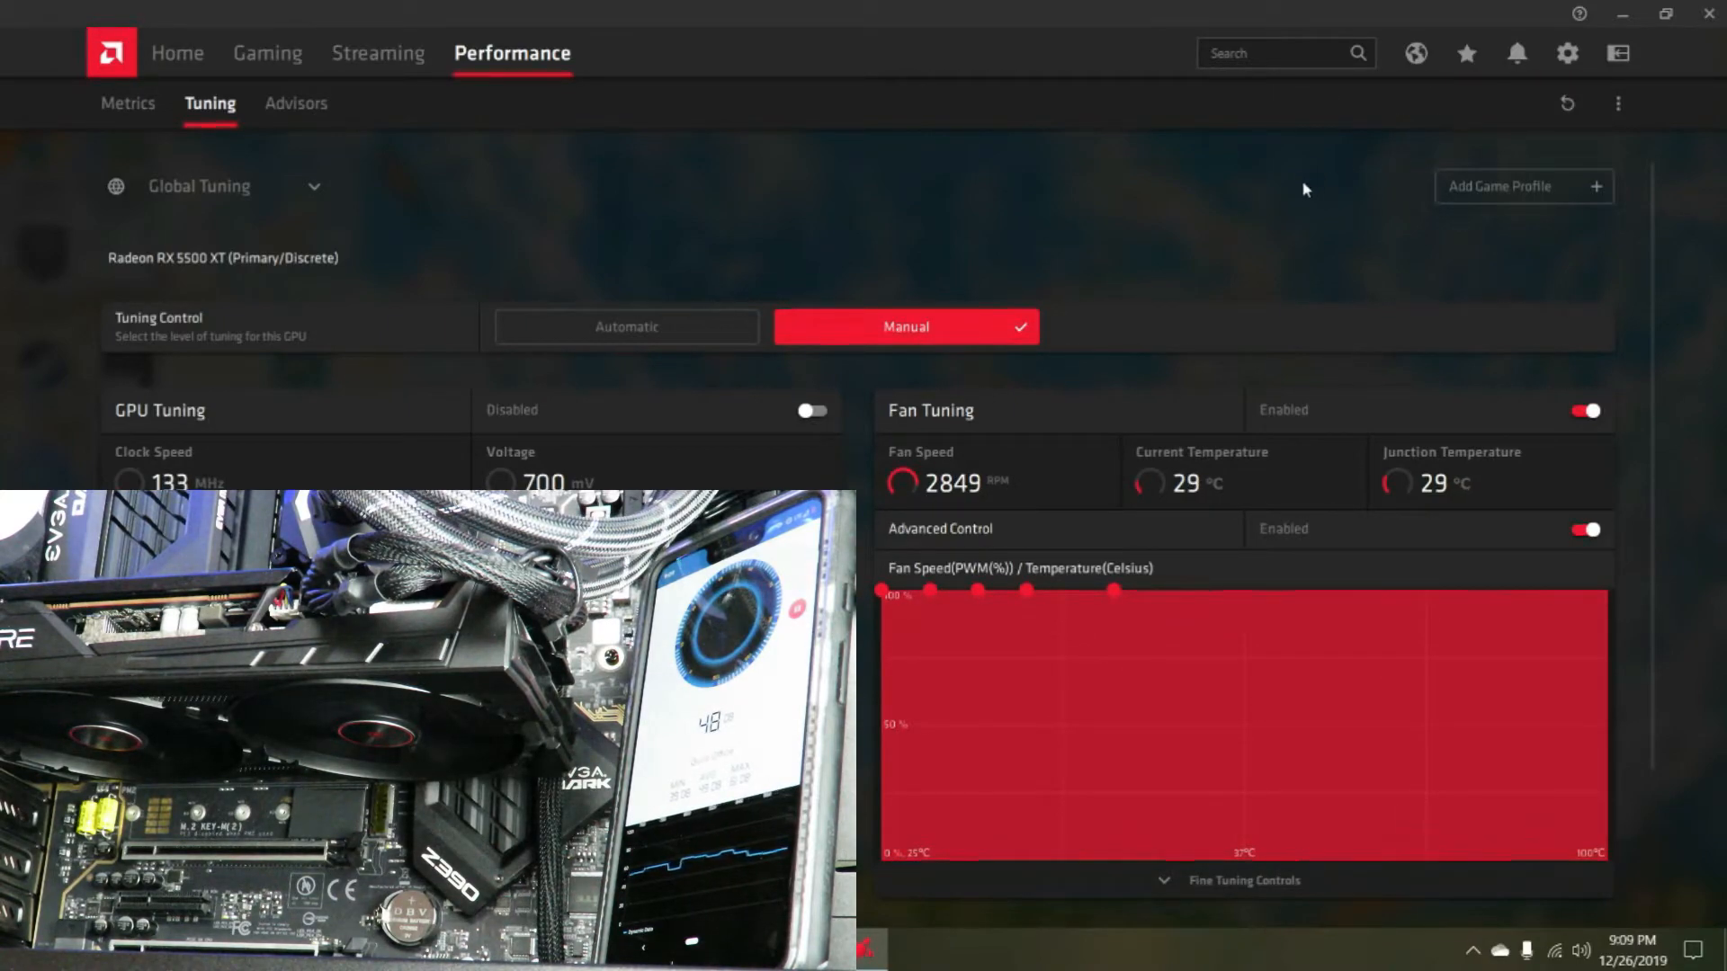
mouse_move(1252, 201)
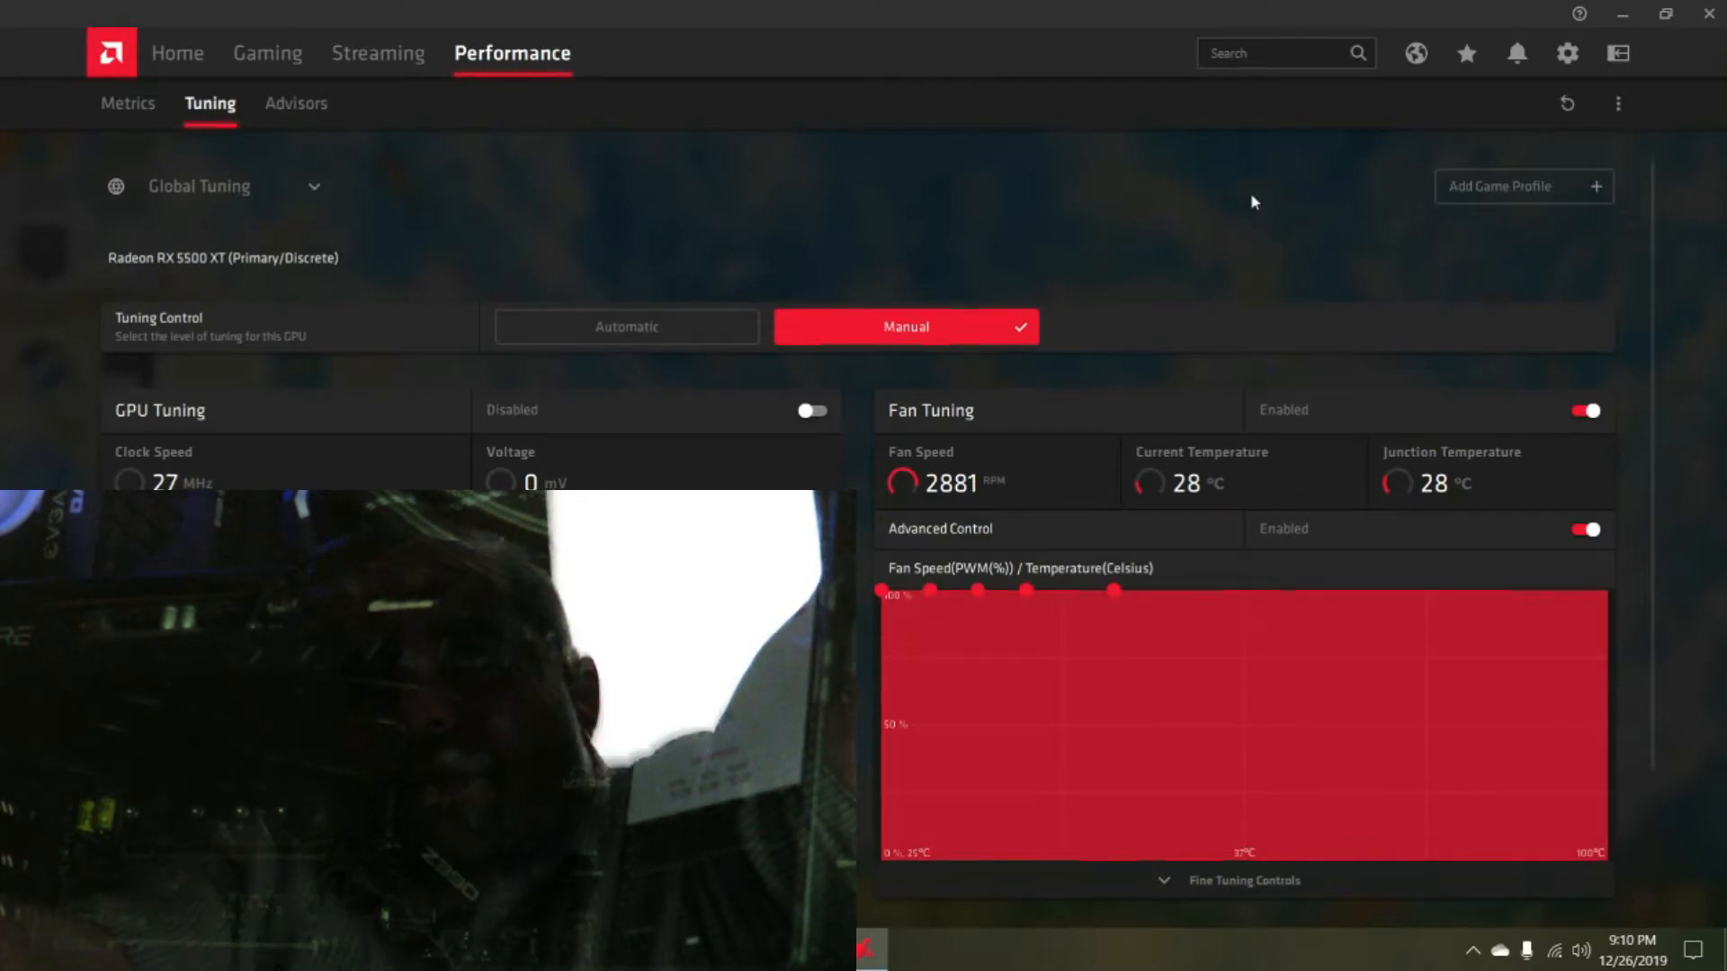
mouse_move(1221, 219)
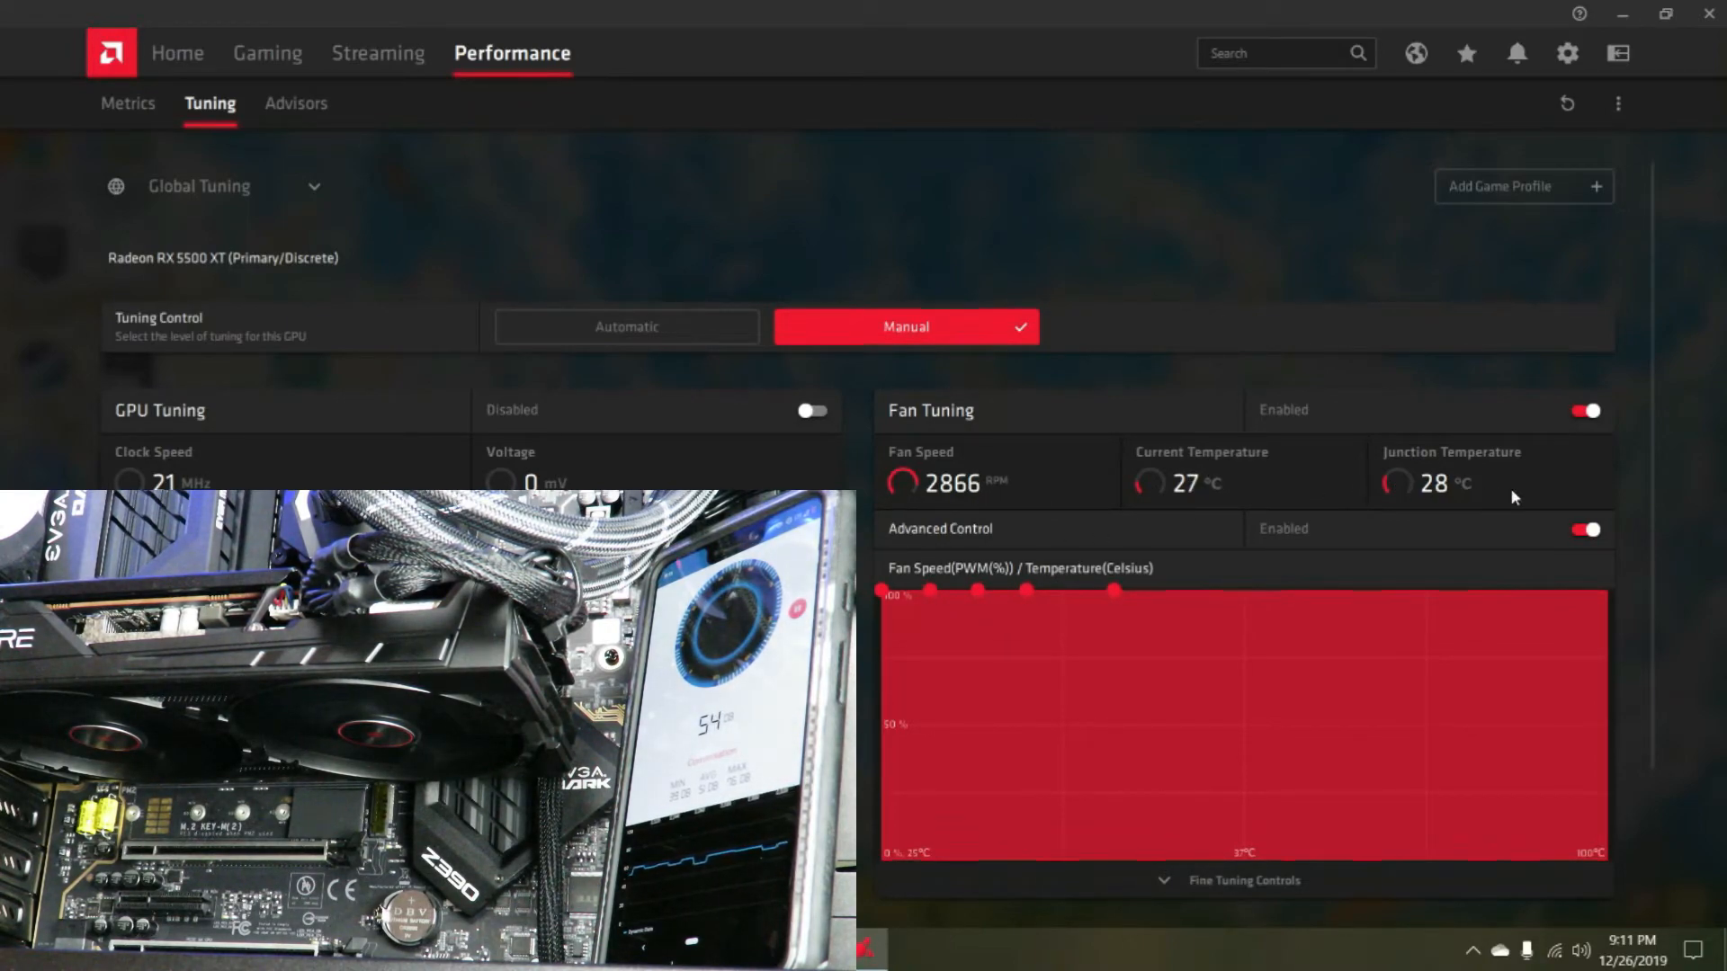
Turn off Advanced Control and Fan Tuning, then switch tuning control to Automatic
left_click(1583, 529)
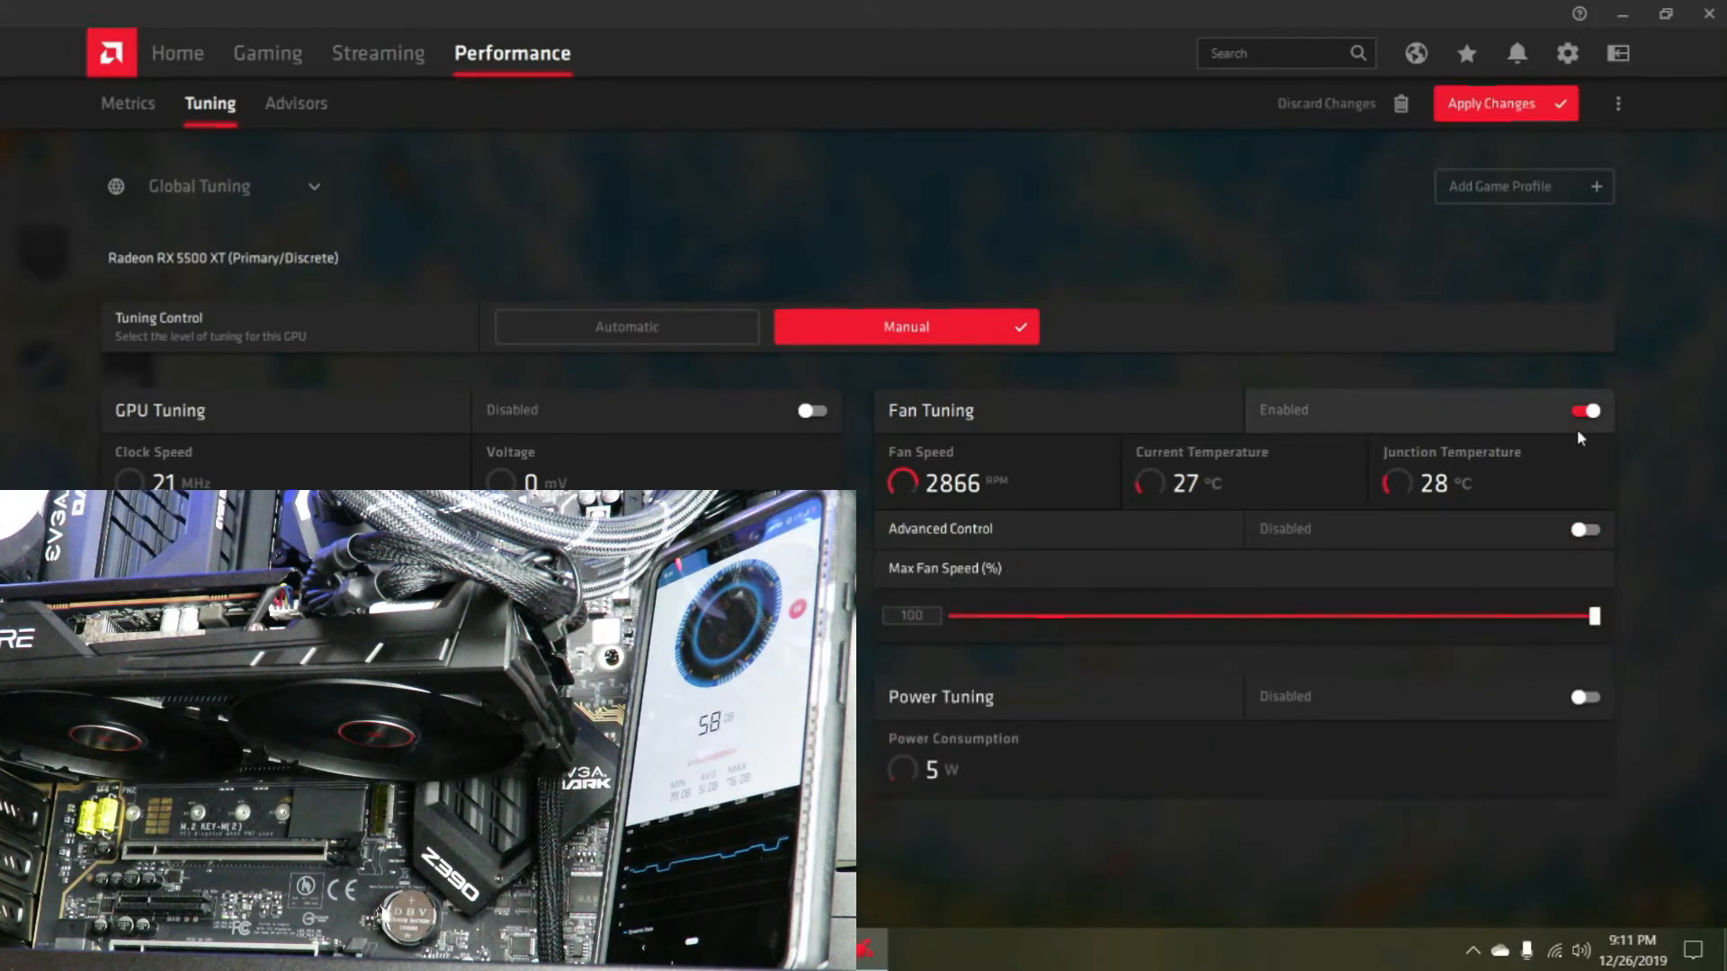
left_click(1585, 410)
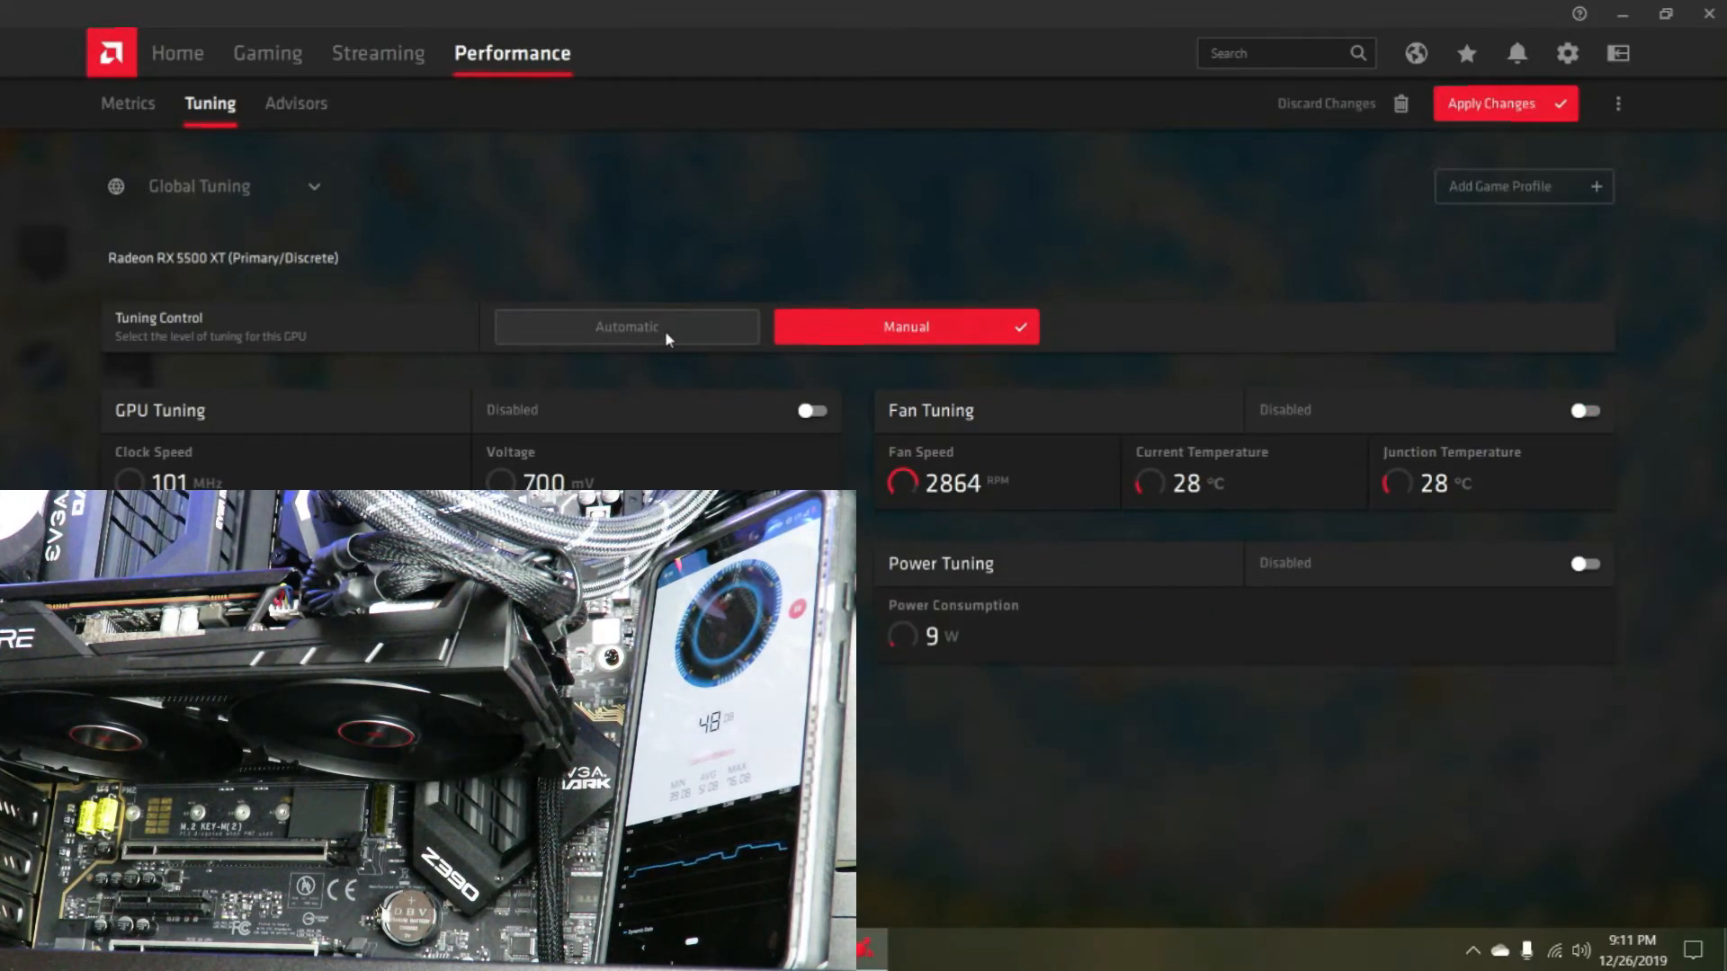
left_click(626, 325)
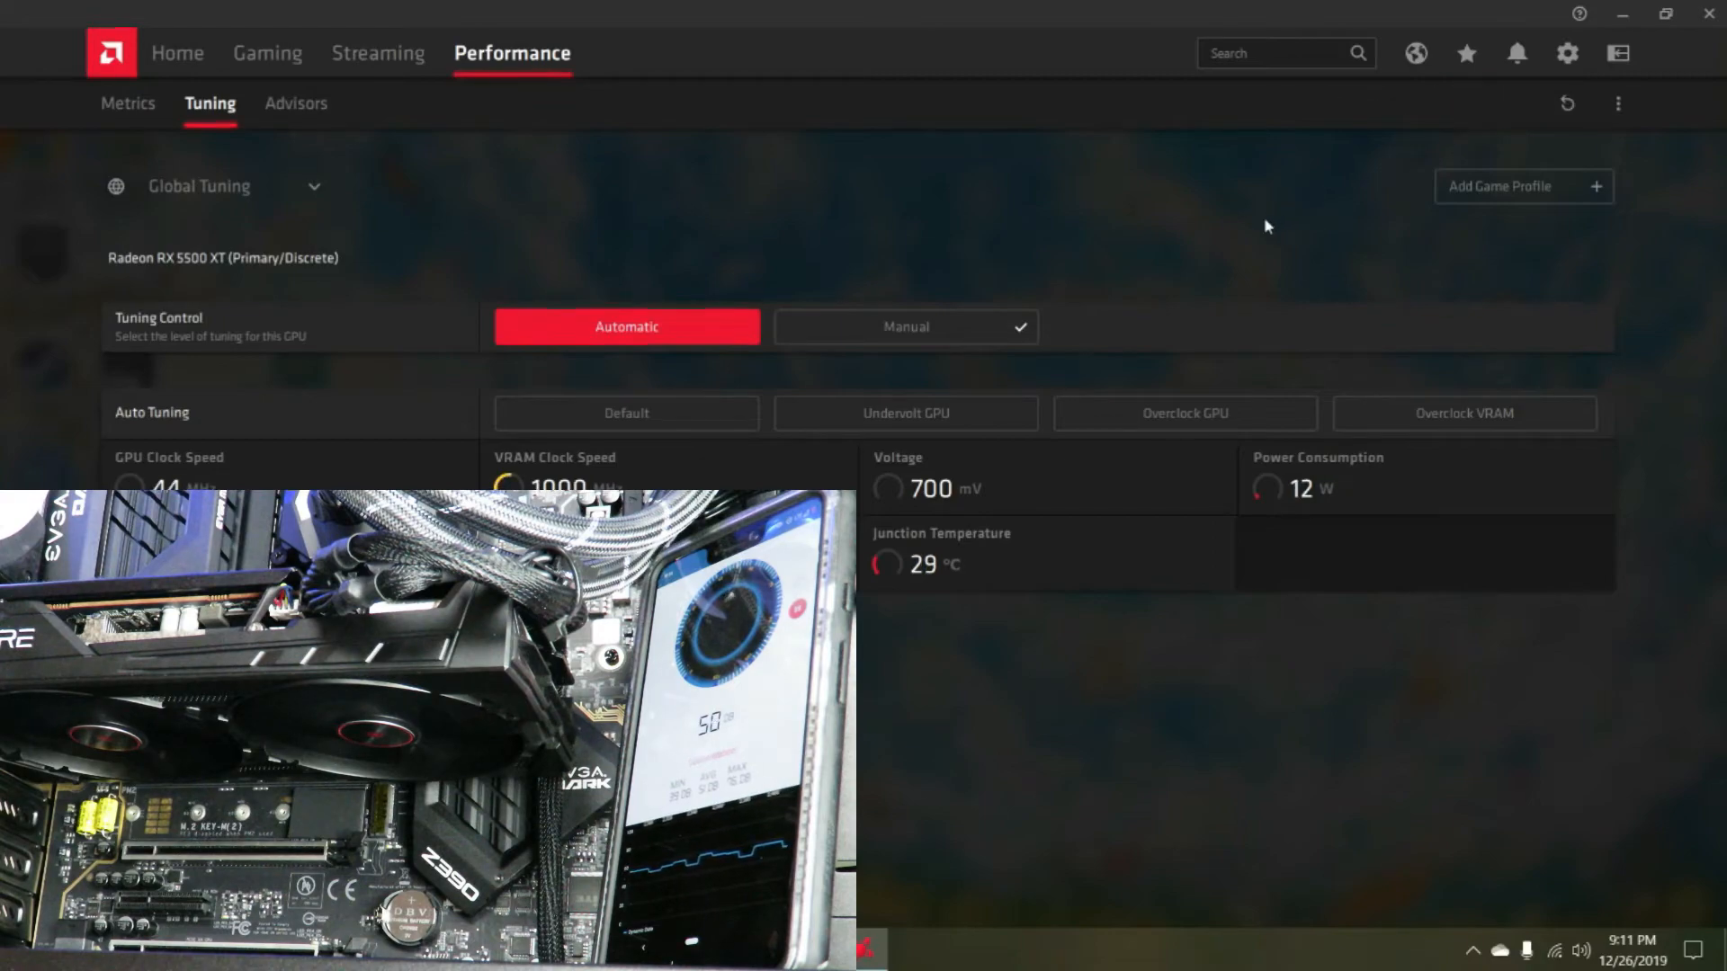
mouse_move(1342, 272)
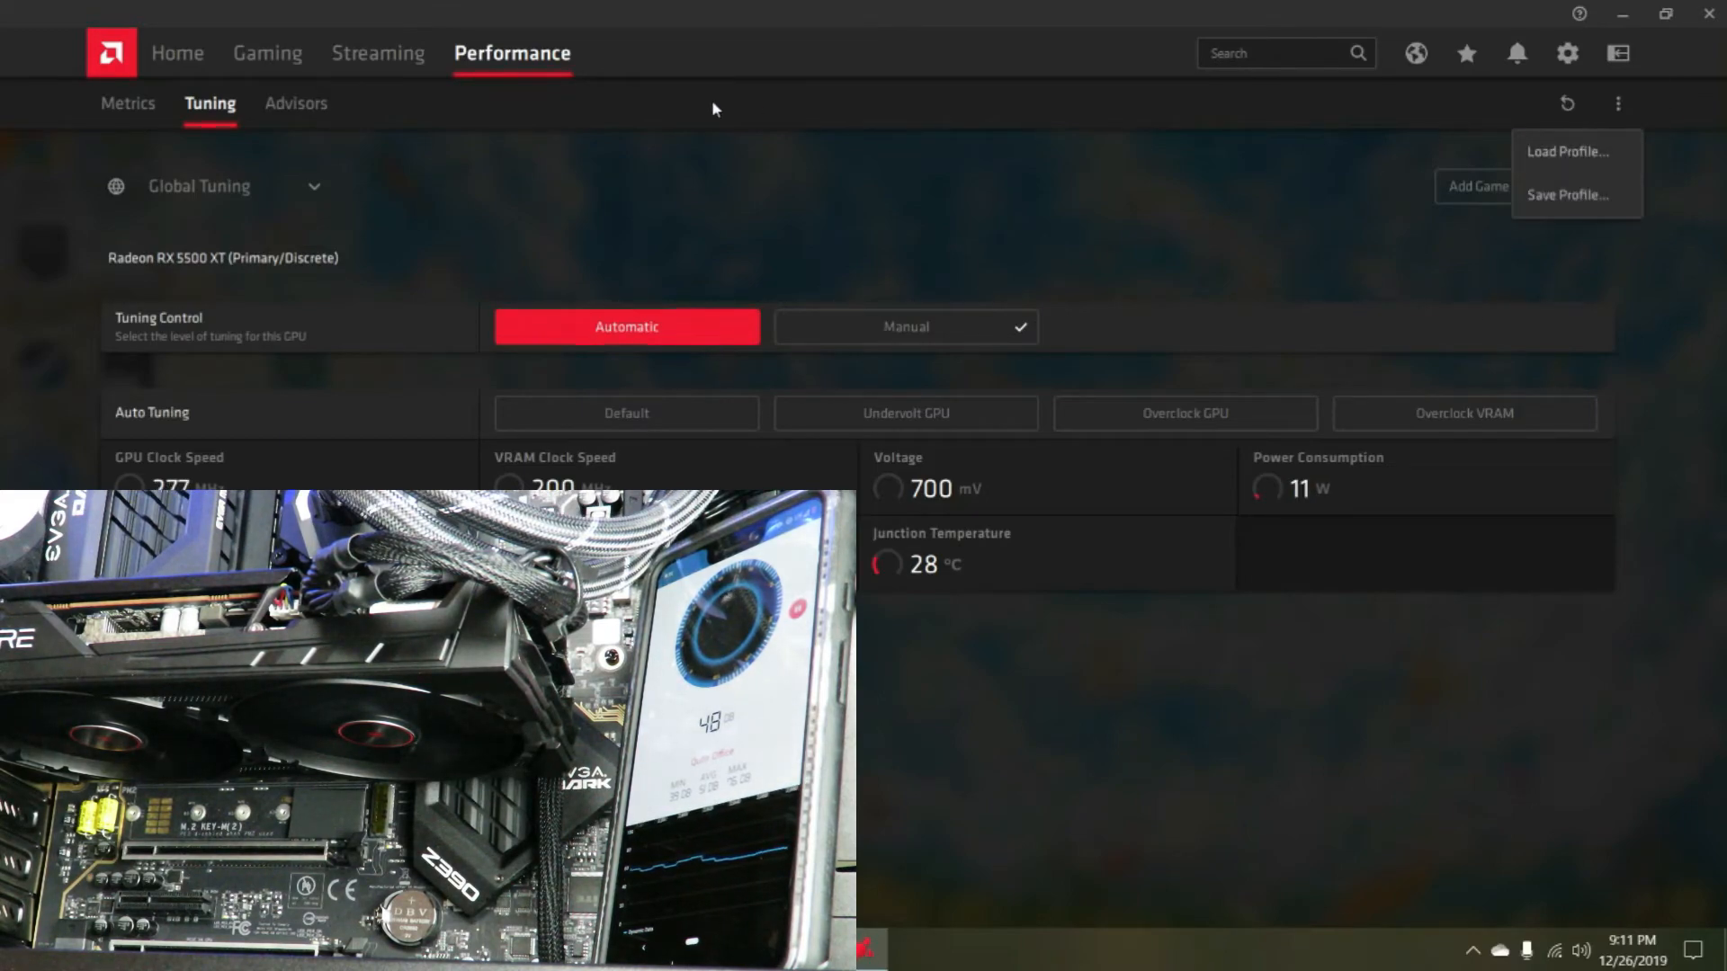
Visit Home and Metrics, then return to Tuning showing GPU, Fan and Power Tuning disabled
left_click(177, 52)
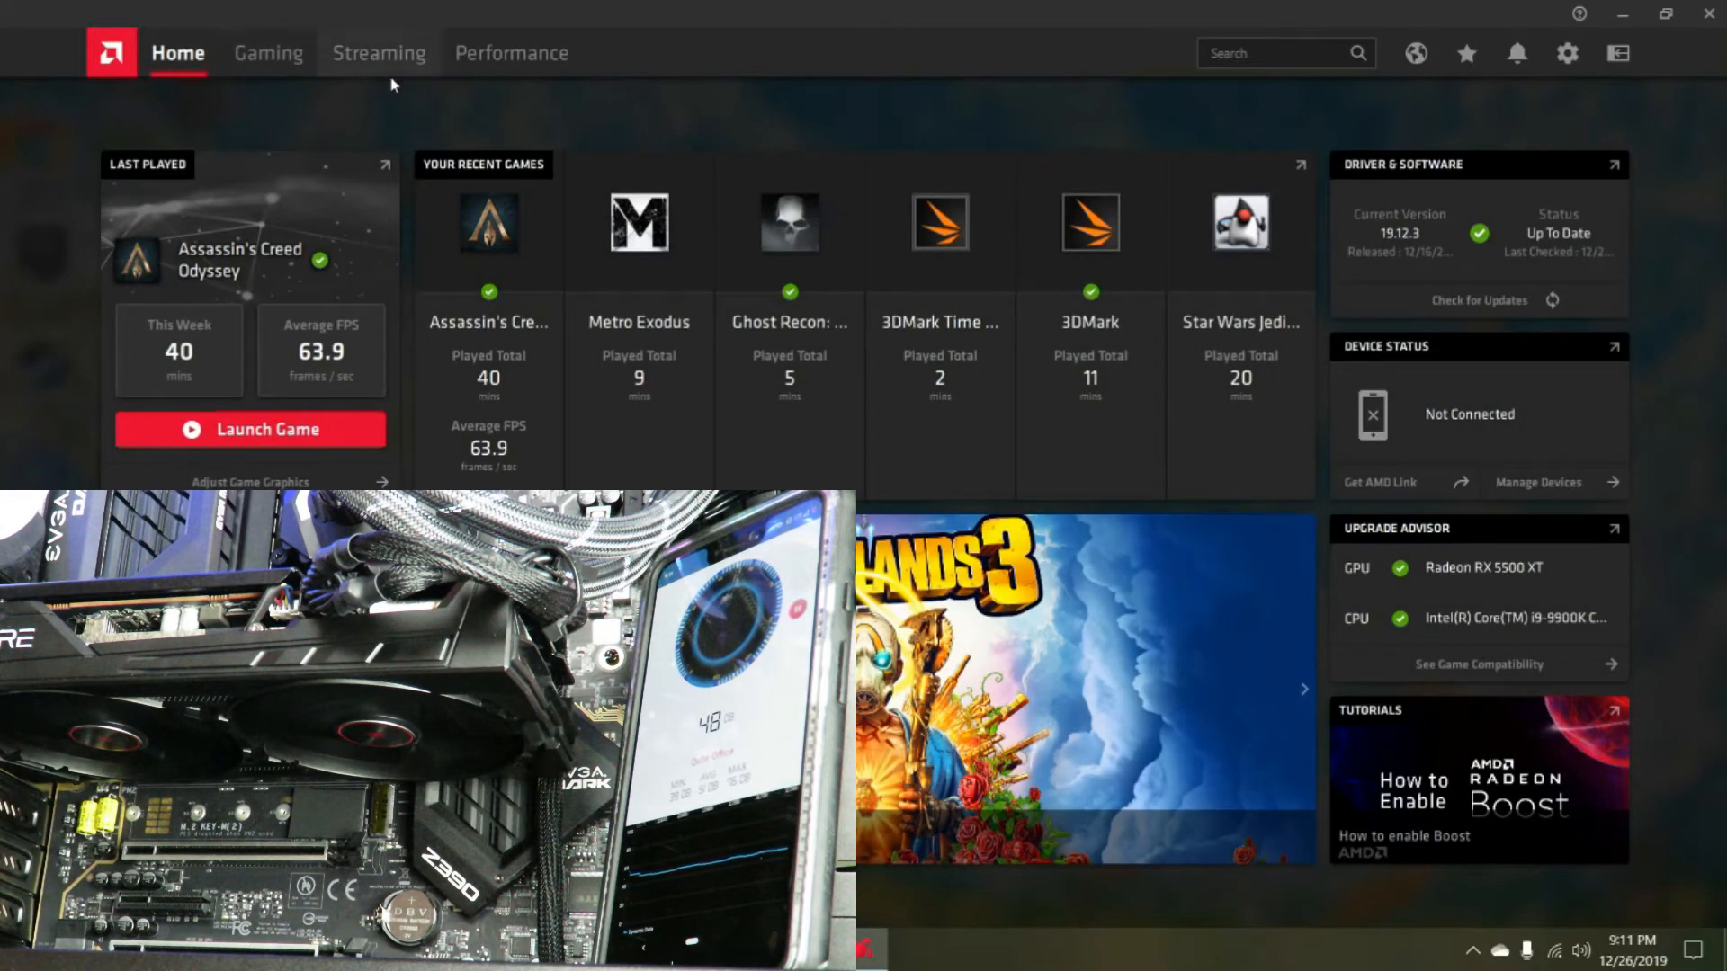
mouse_move(1013, 214)
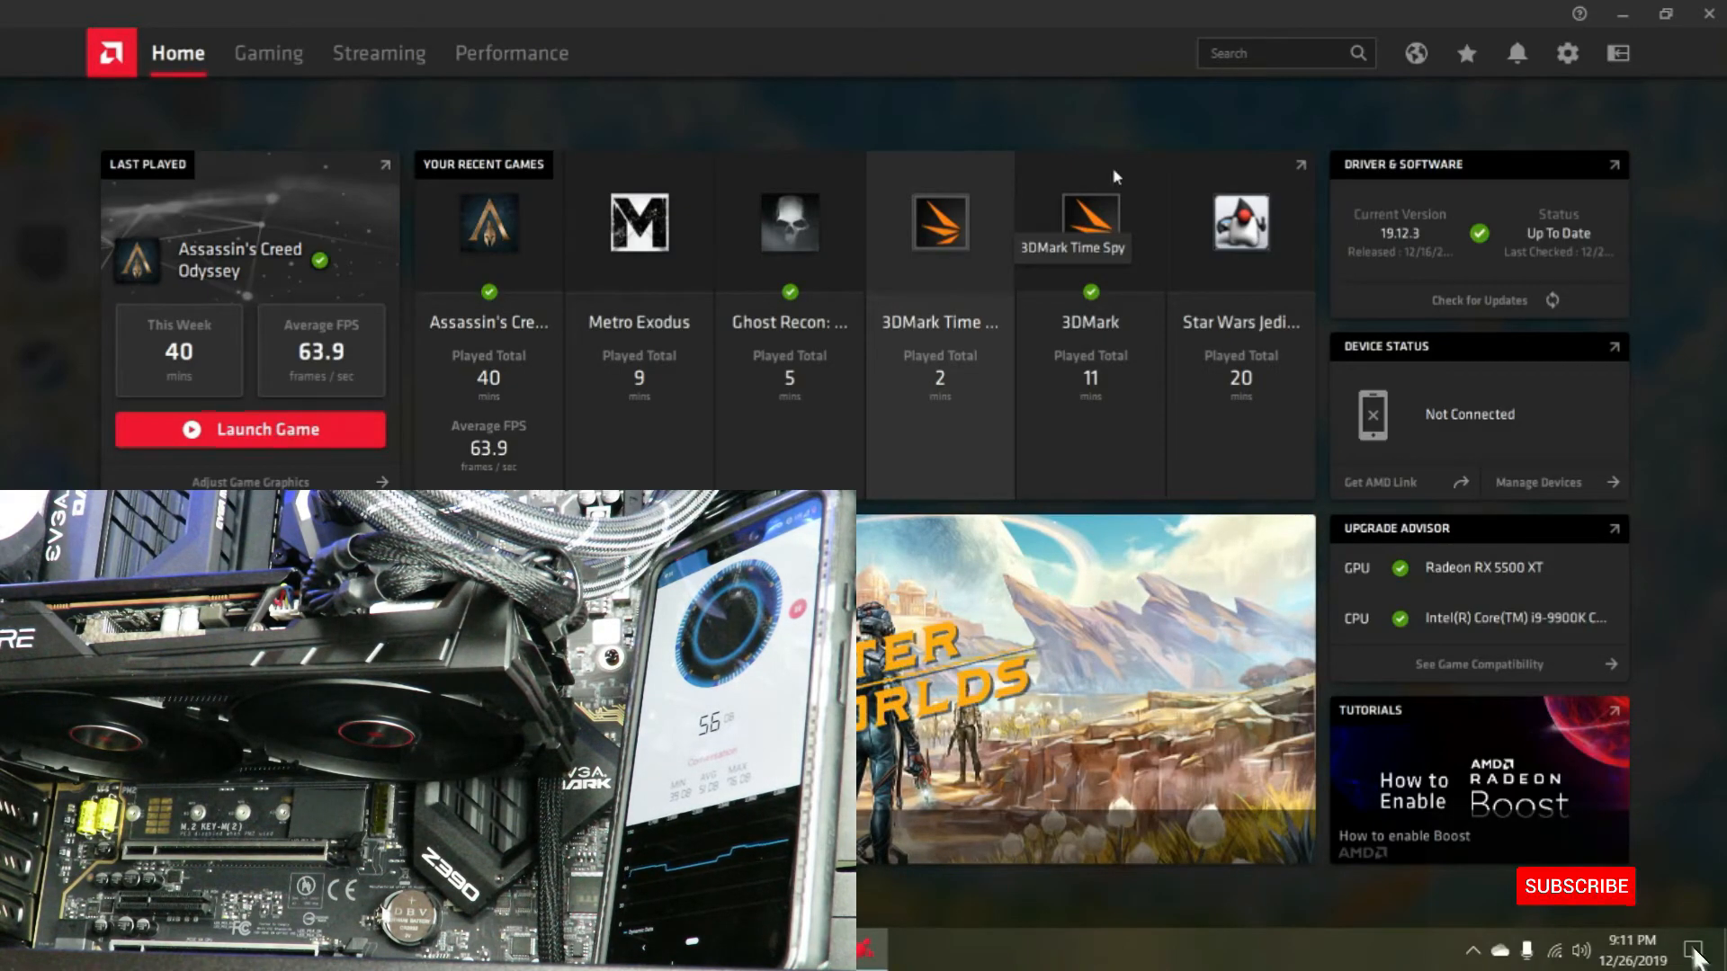
left_click(511, 53)
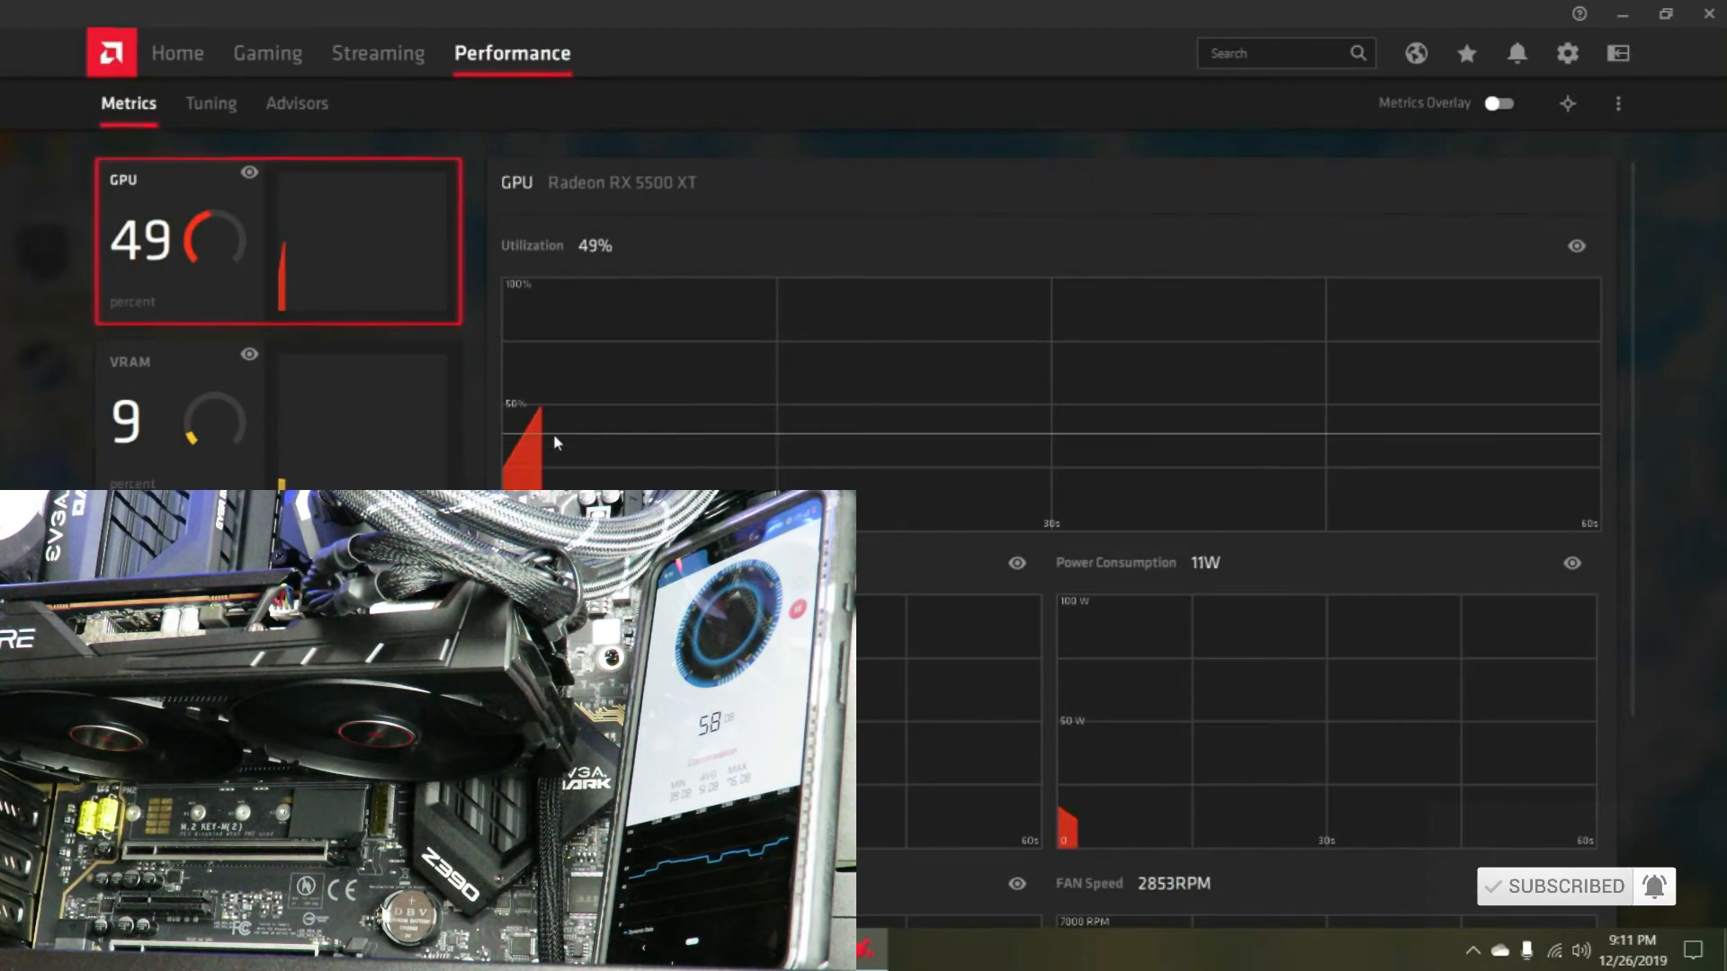
left_click(209, 103)
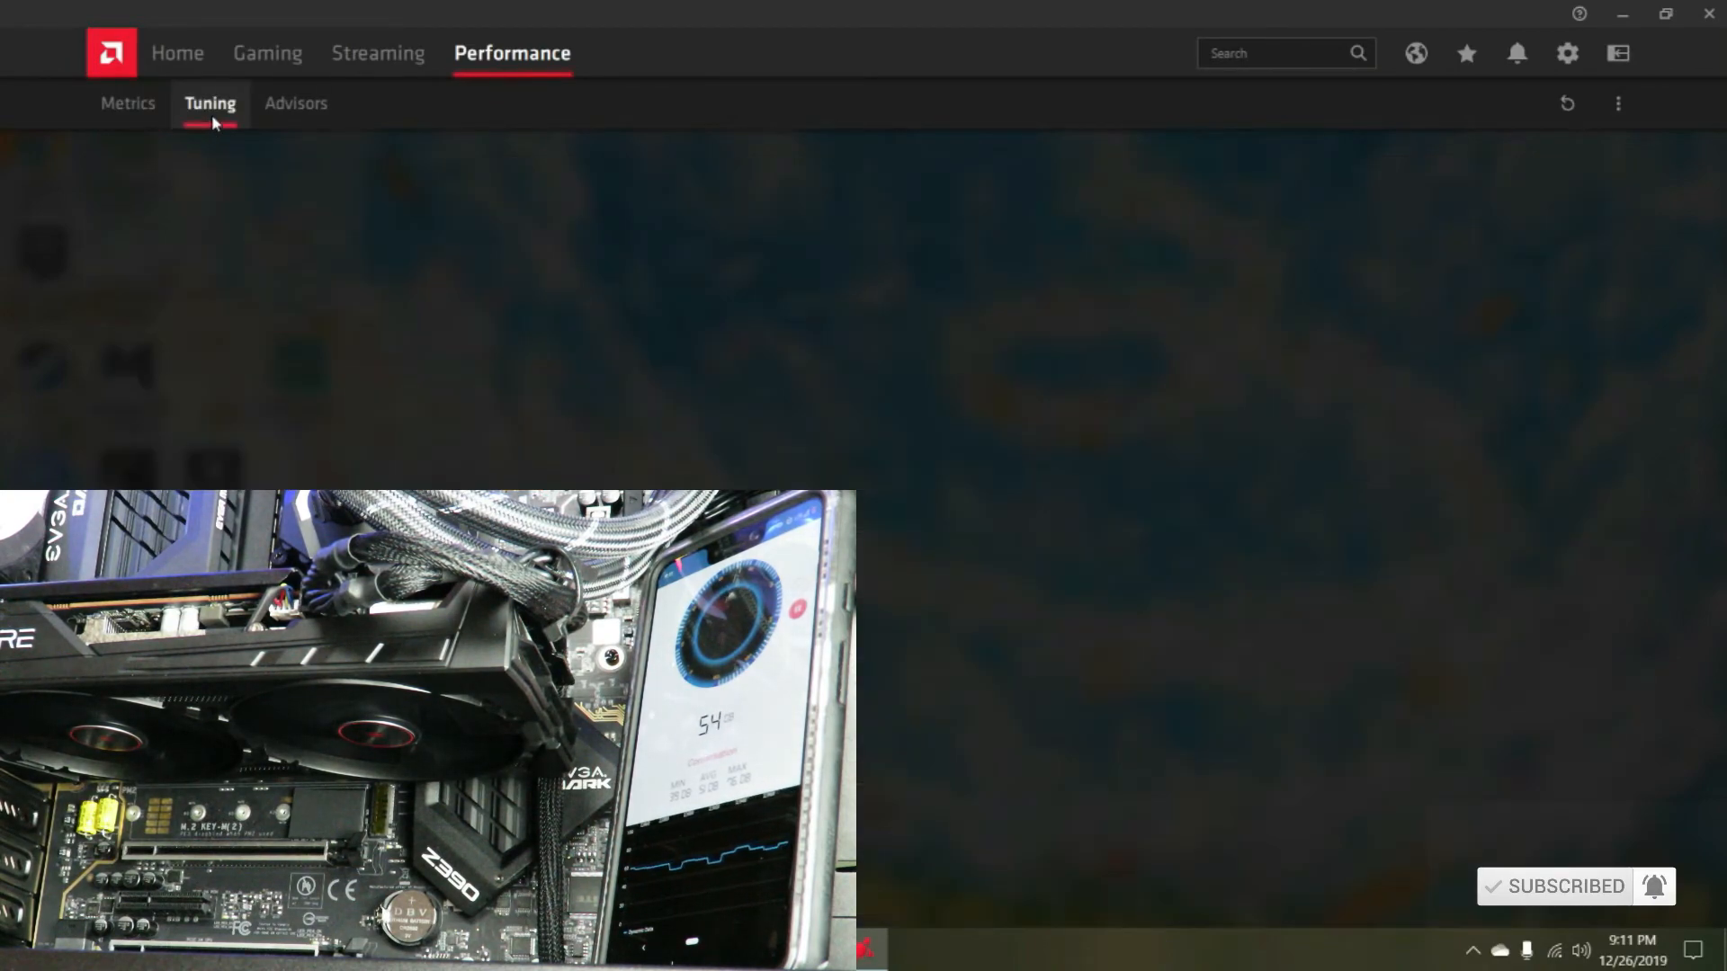
left_click(208, 103)
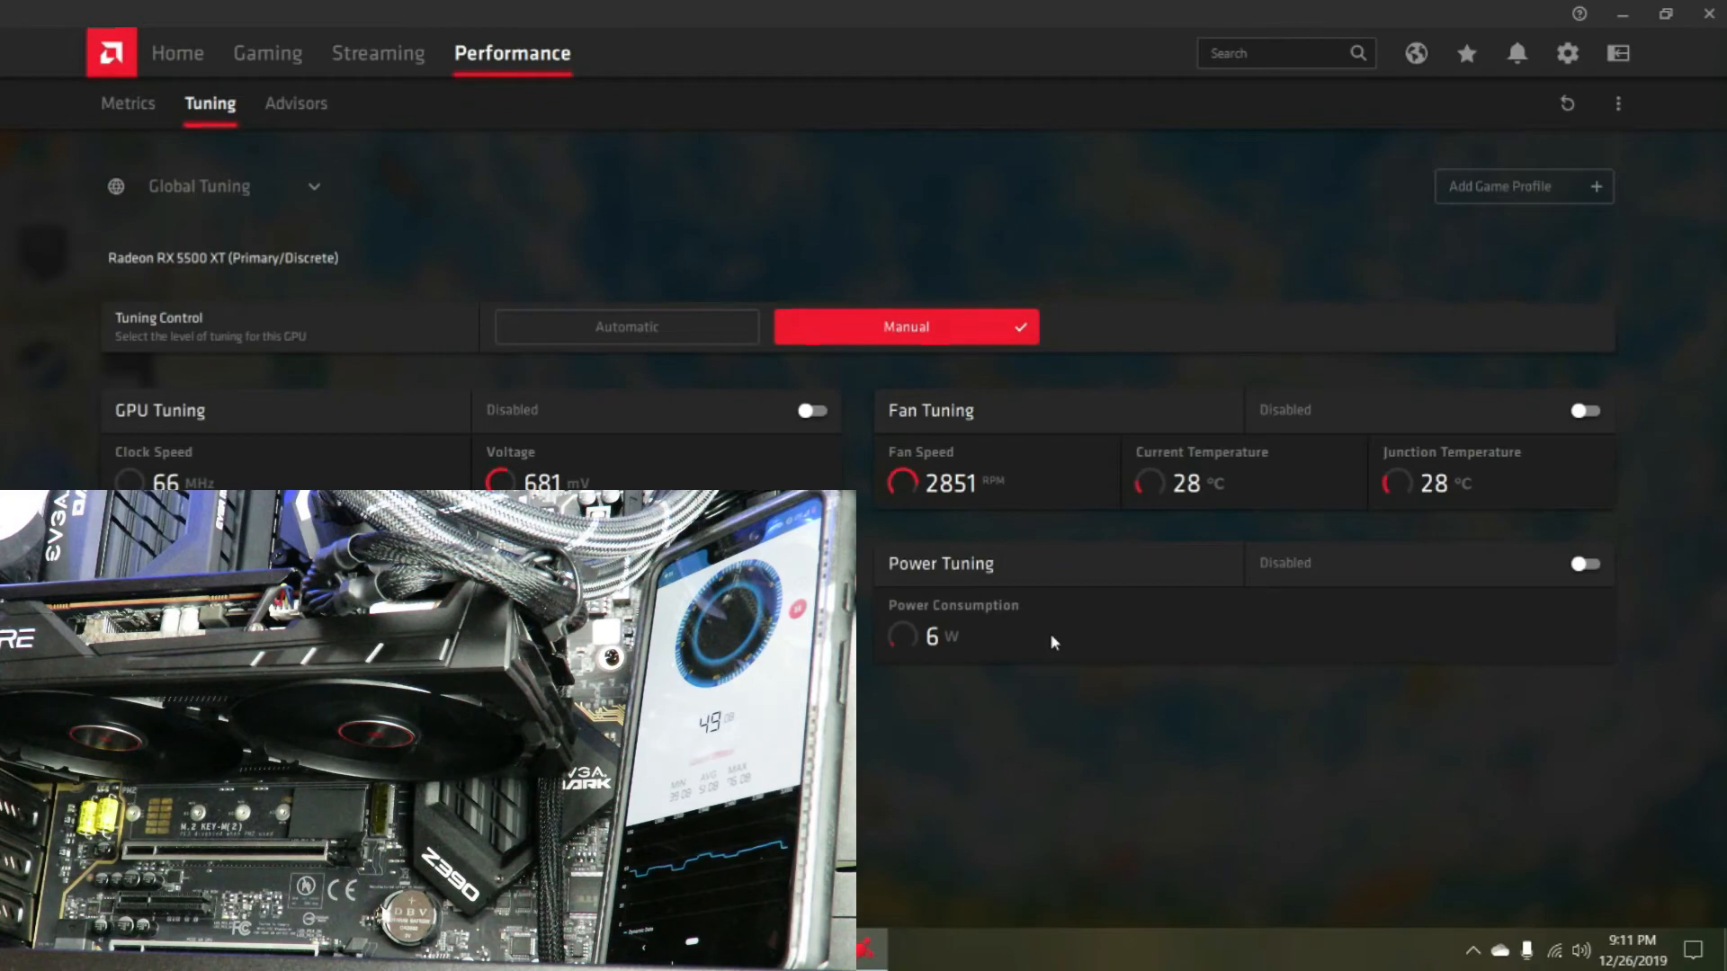